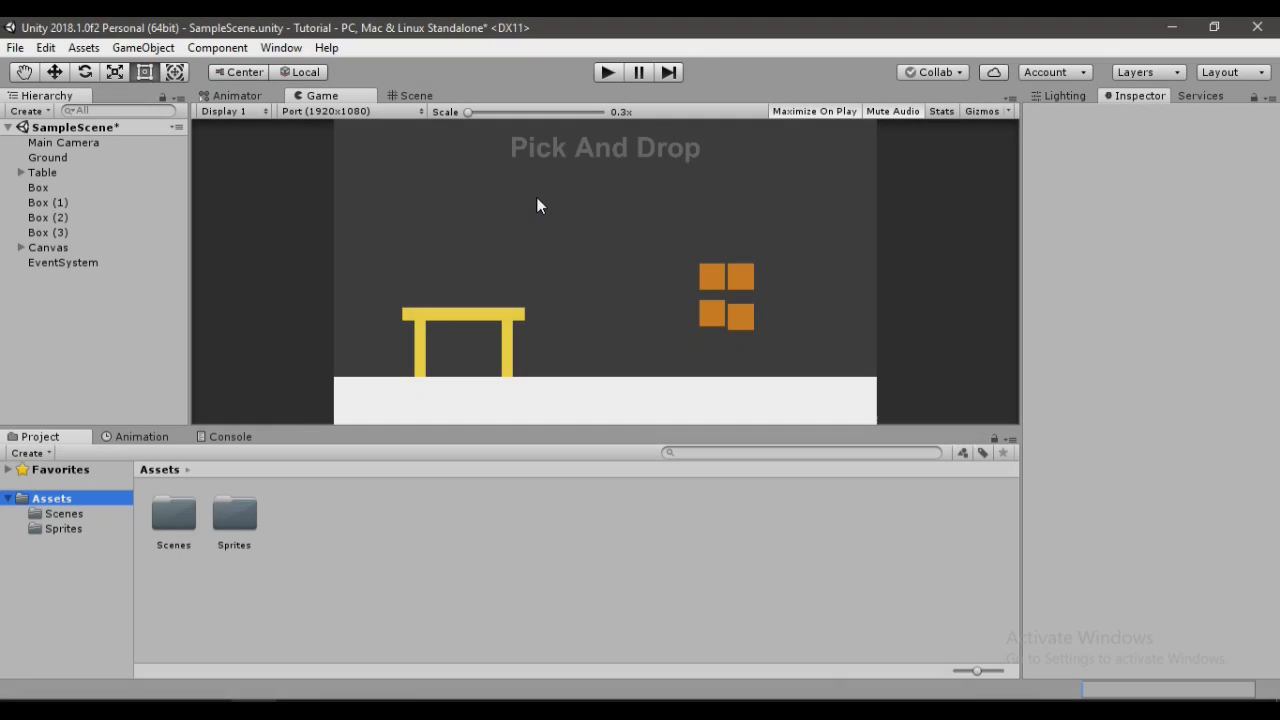
mouse_move(112, 264)
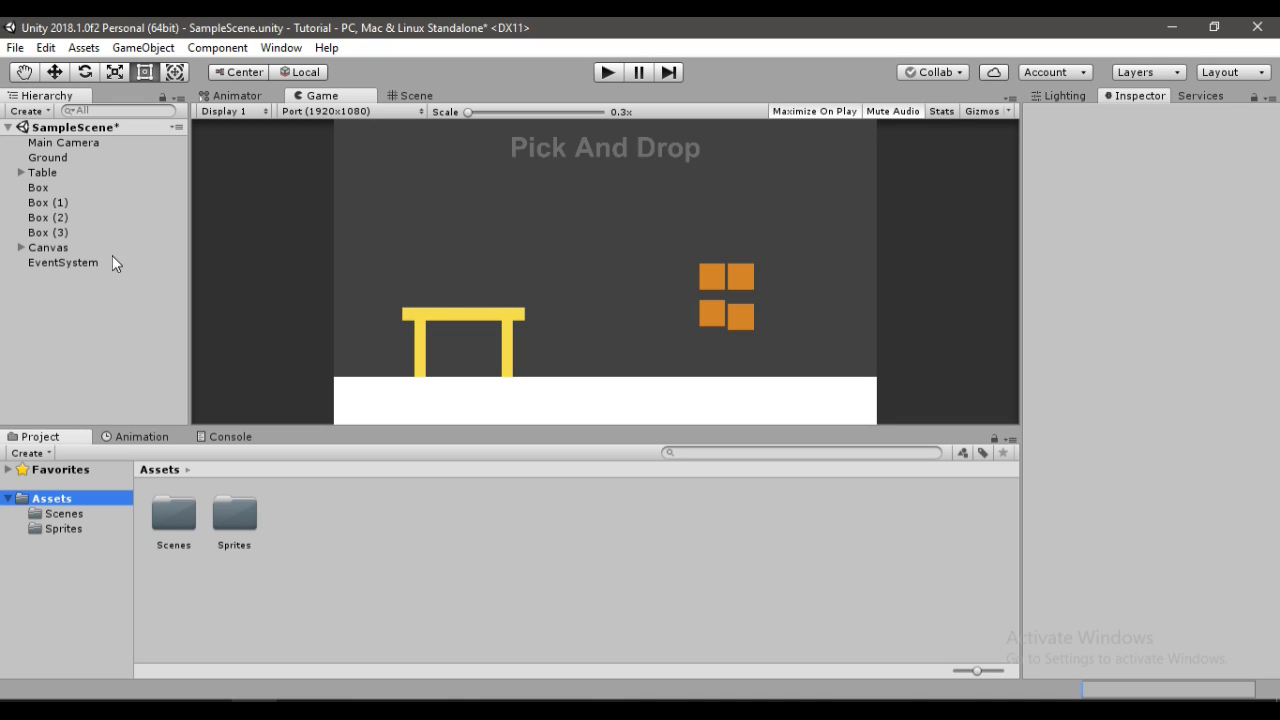
Inspect the Box, Table and Canvas objects in the Hierarchy to review their components
left_click(38, 188)
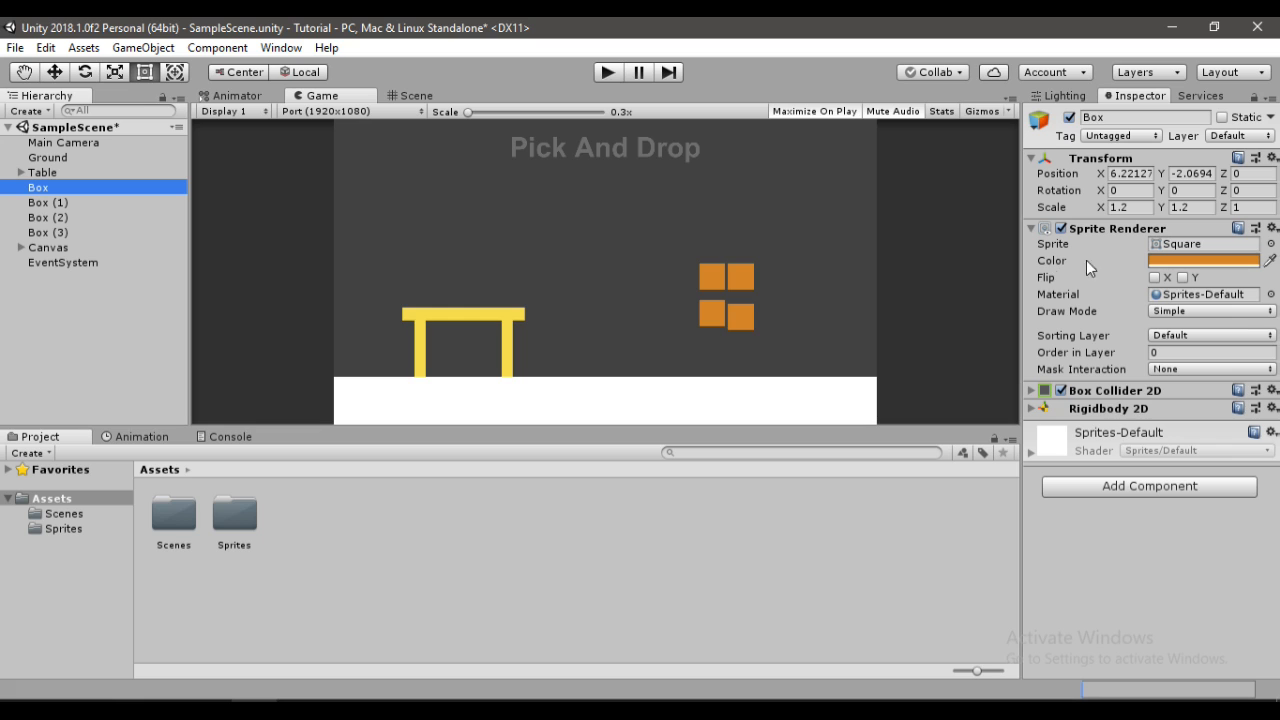
left_click(48, 202)
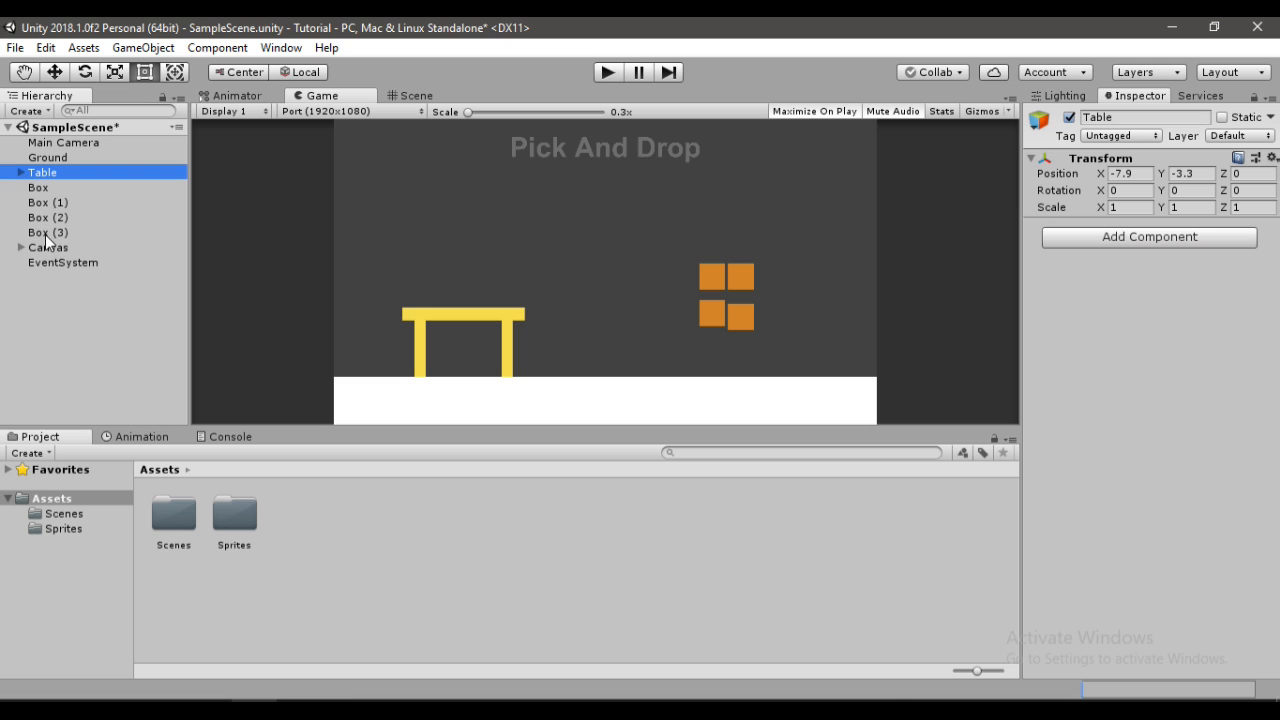
left_click(48, 248)
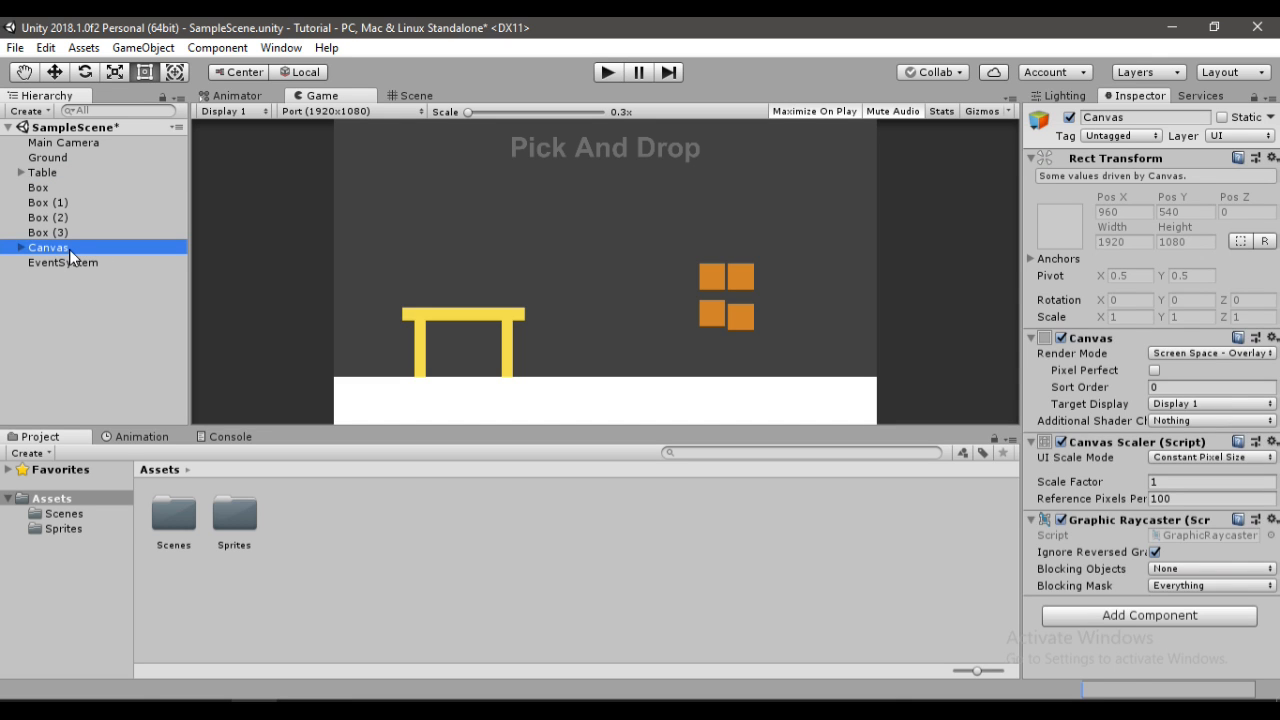
left_click(48, 262)
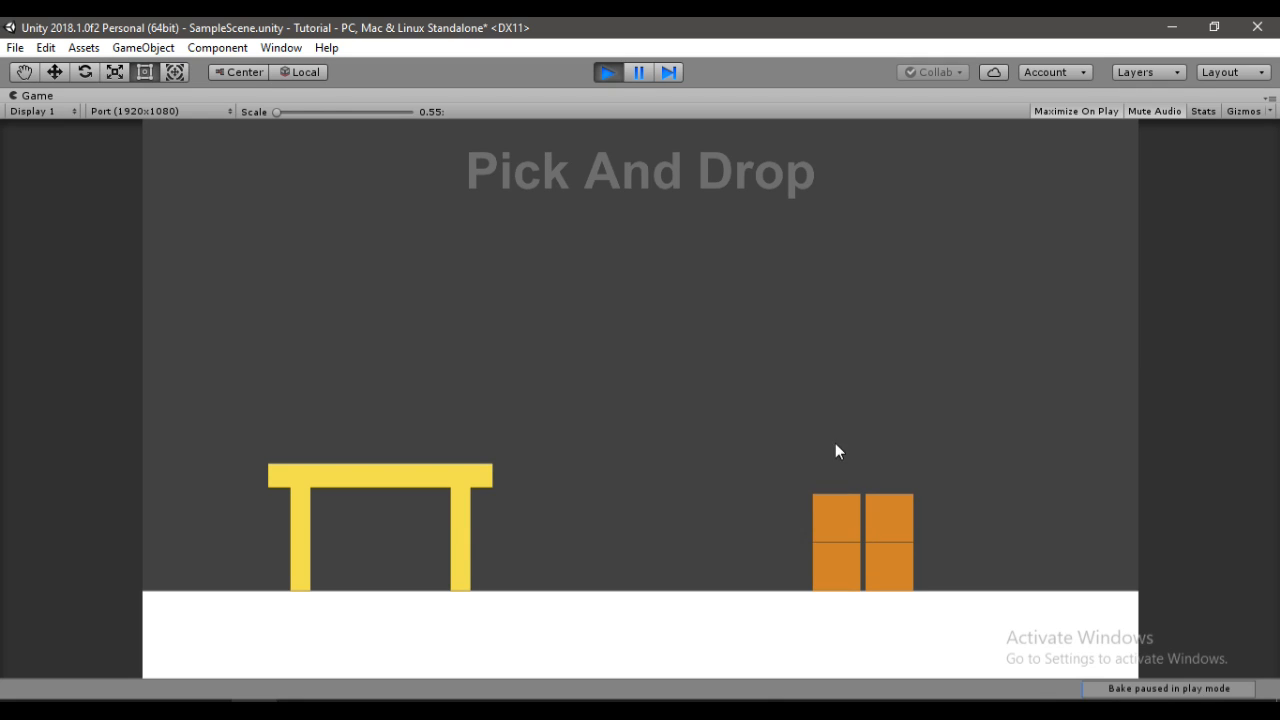
mouse_move(908, 500)
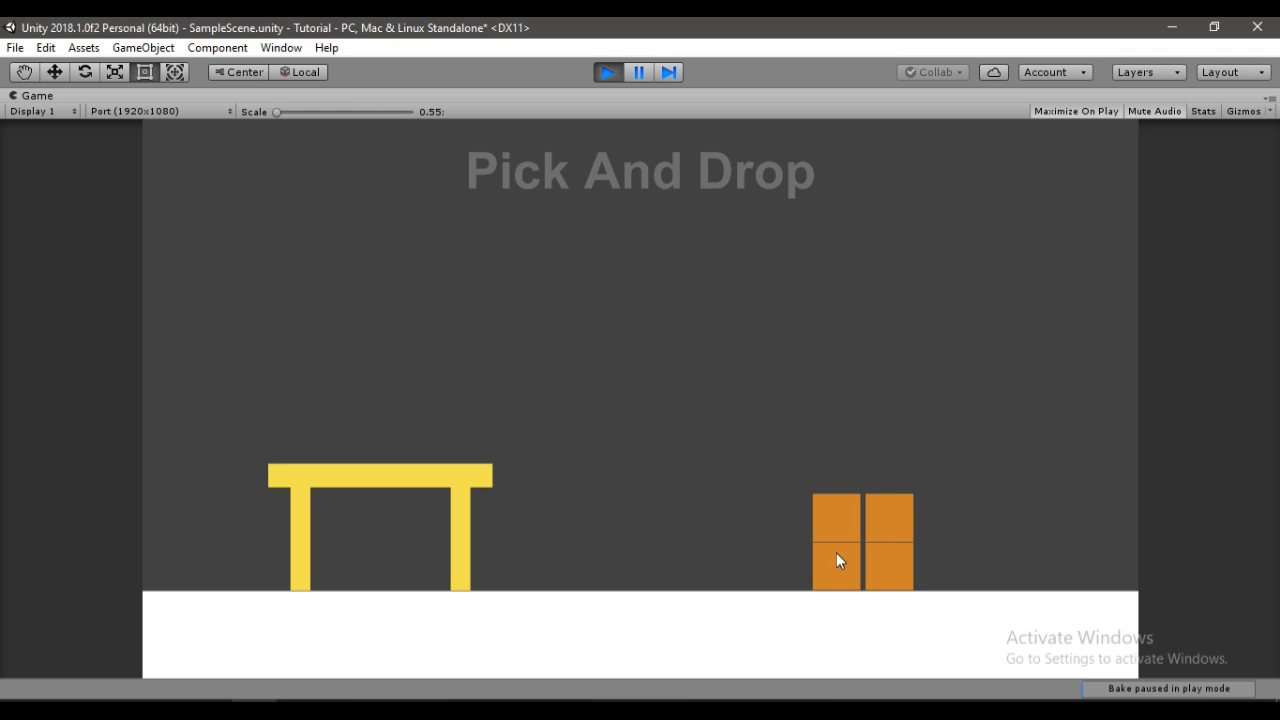
mouse_move(608, 102)
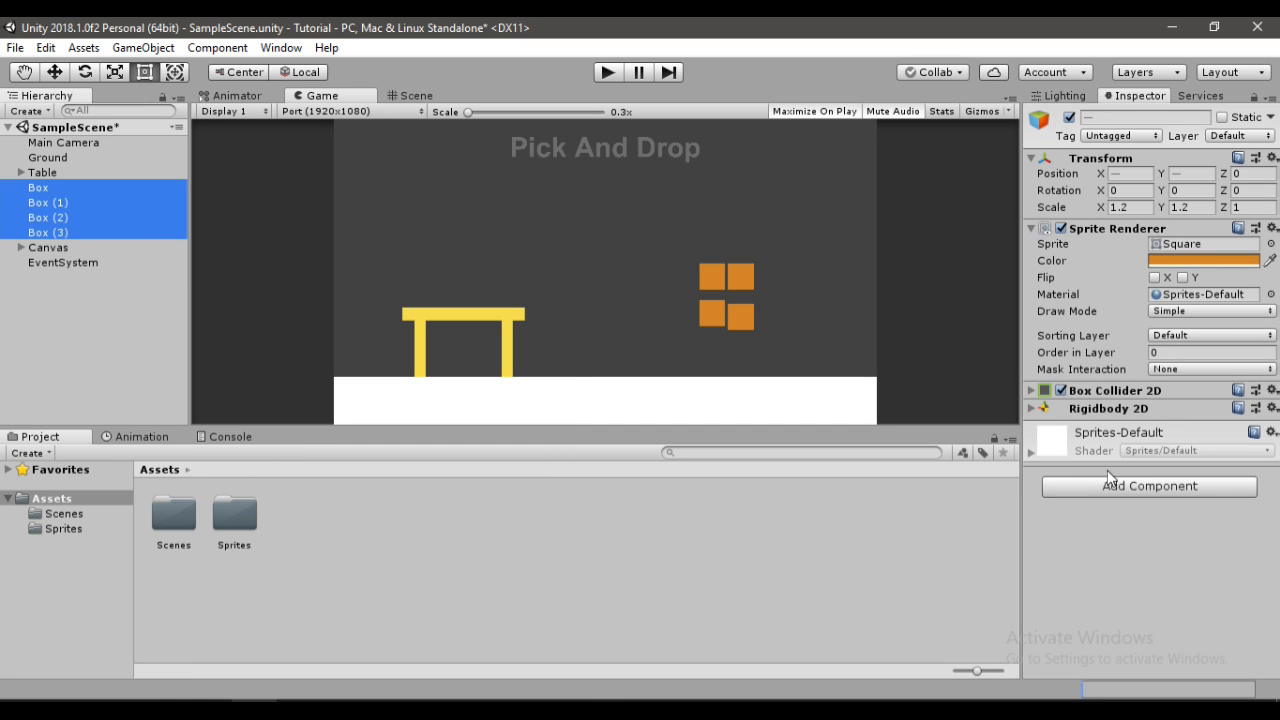
Add a new script component named PickUpScript to the selected boxes
left_click(1148, 486)
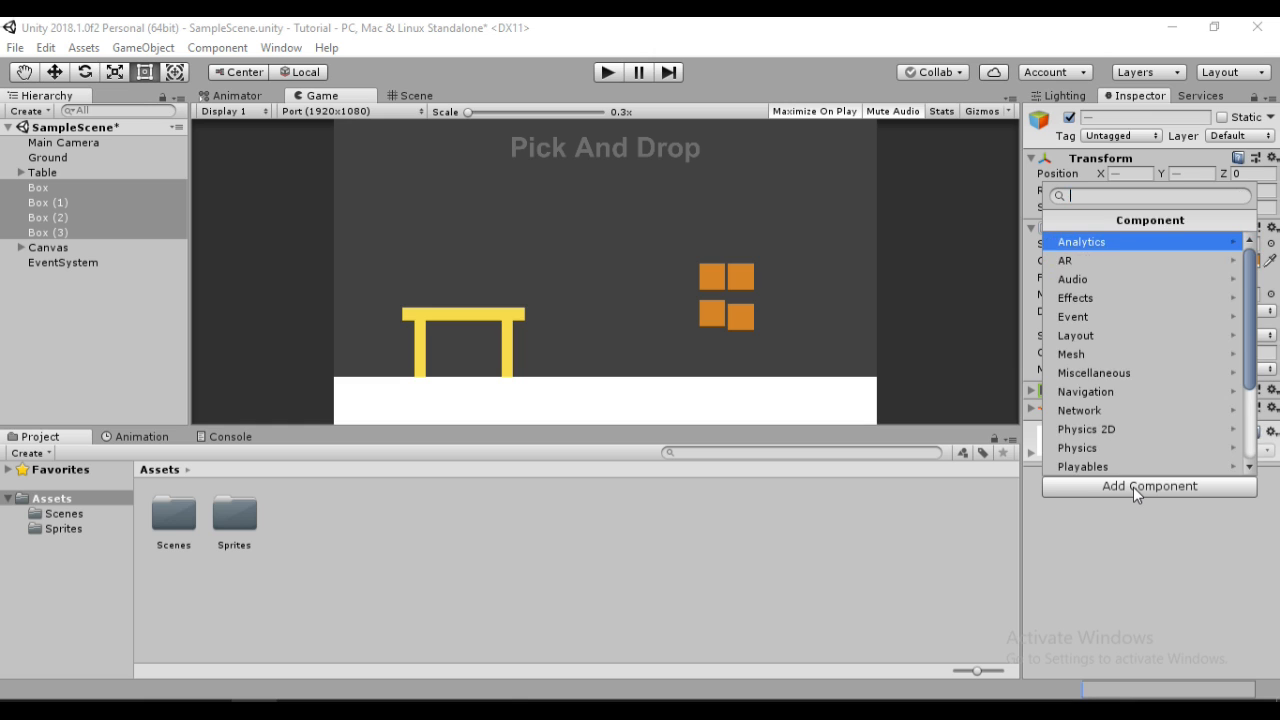
type("P")
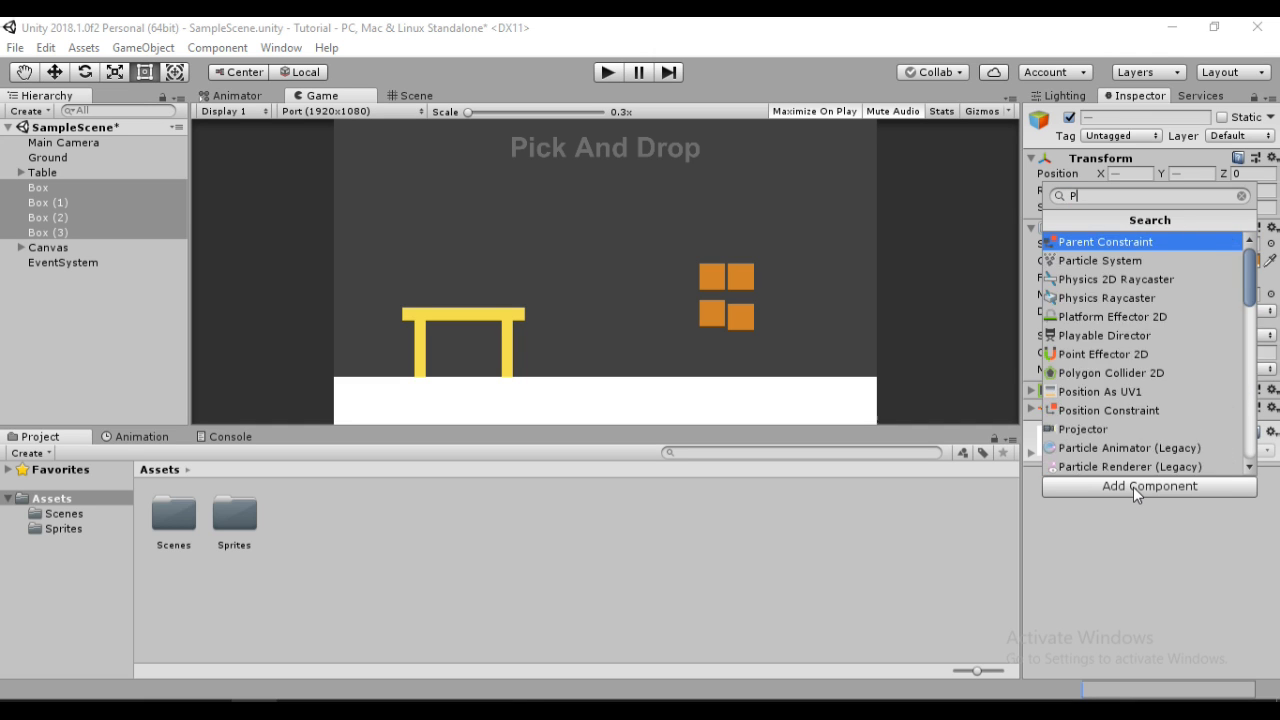
type("ickUp")
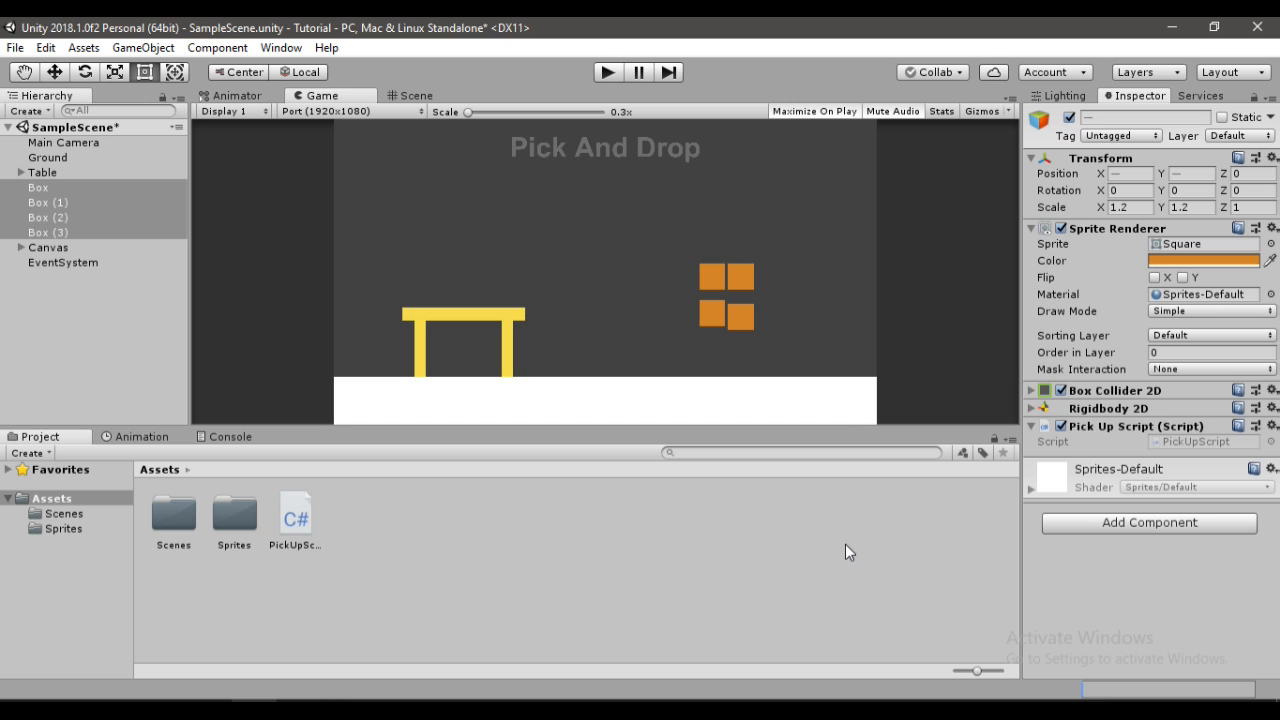
left_click(296, 516)
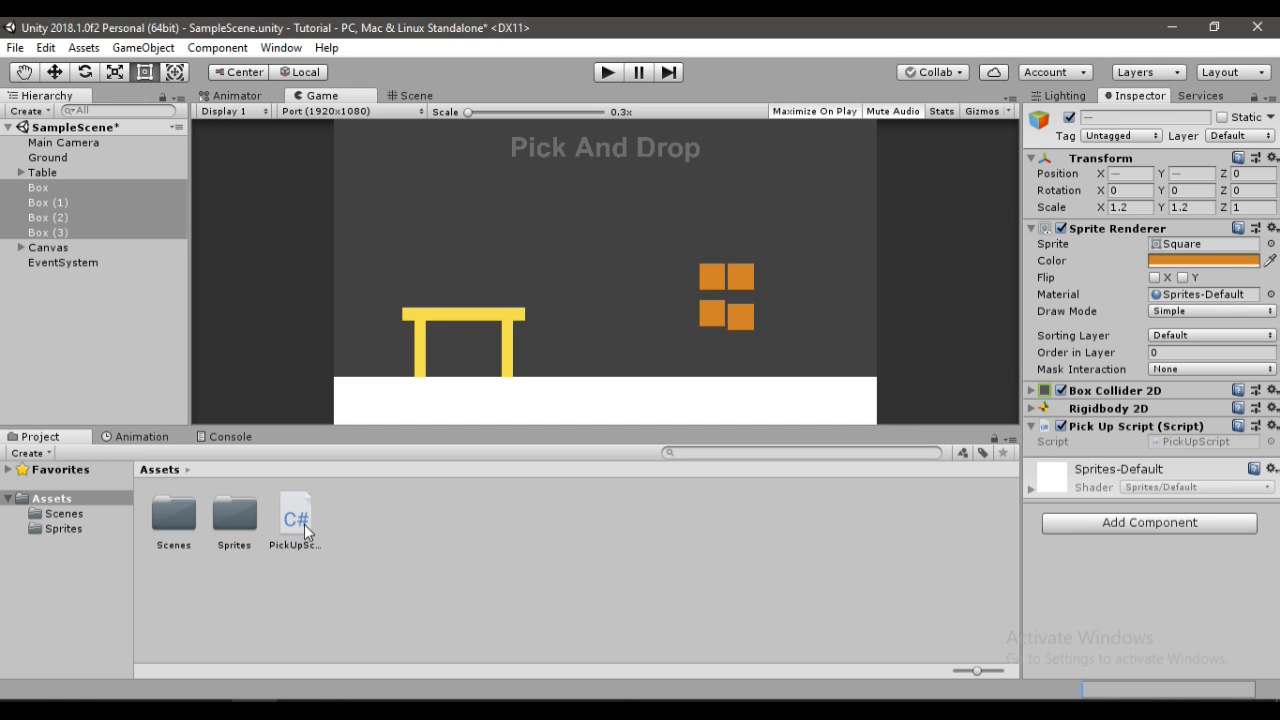
Open PickUpScript in Visual Studio Code and delete the Start method with its comment
double_click(294, 516)
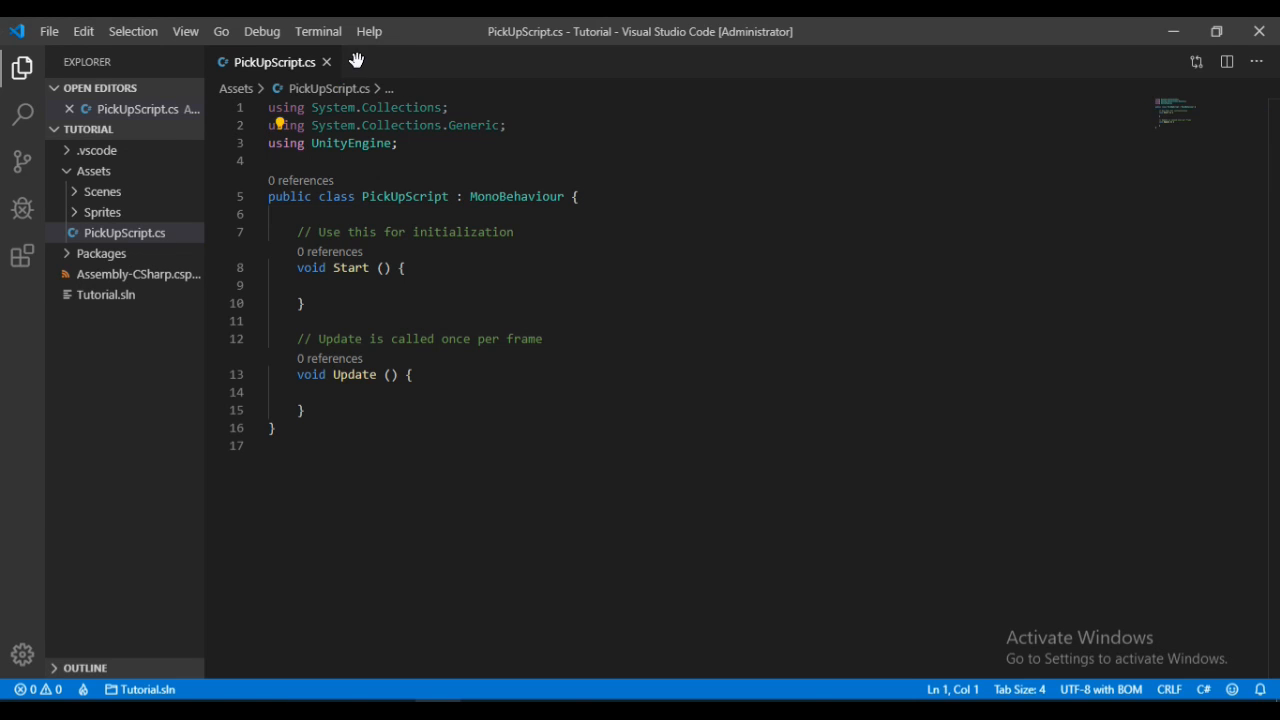
left_click(340, 214)
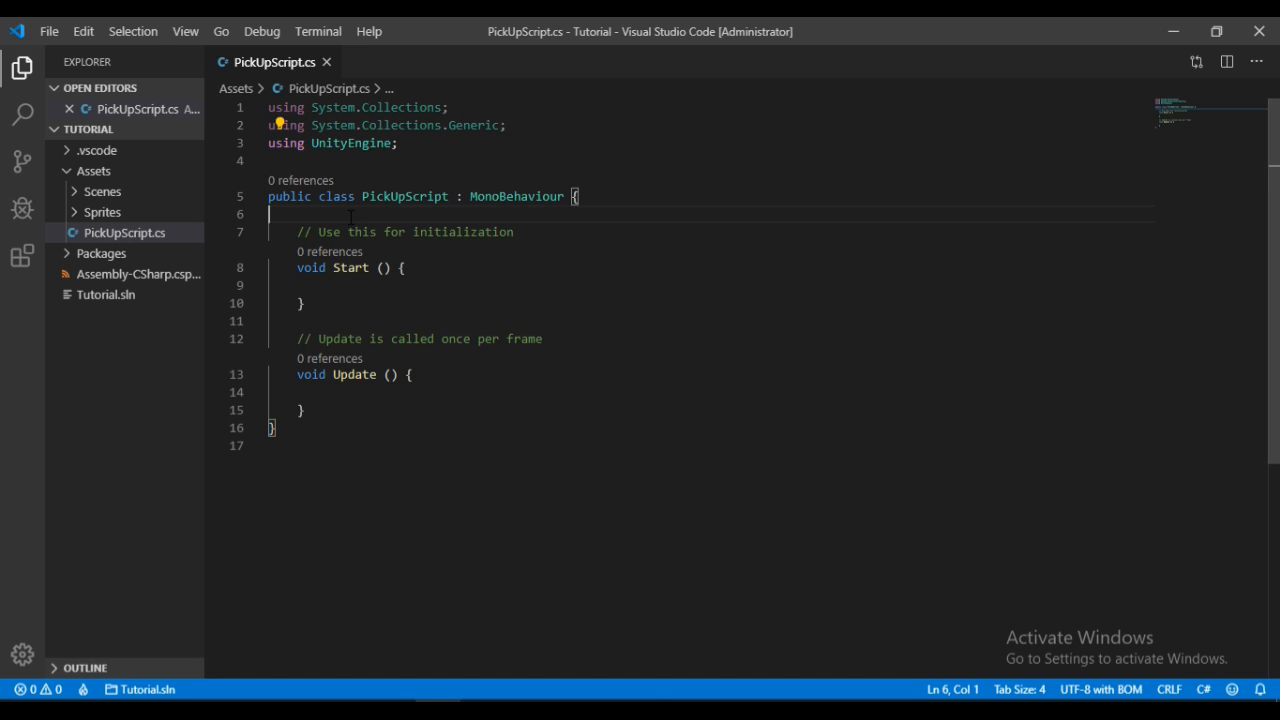
key("Enter")
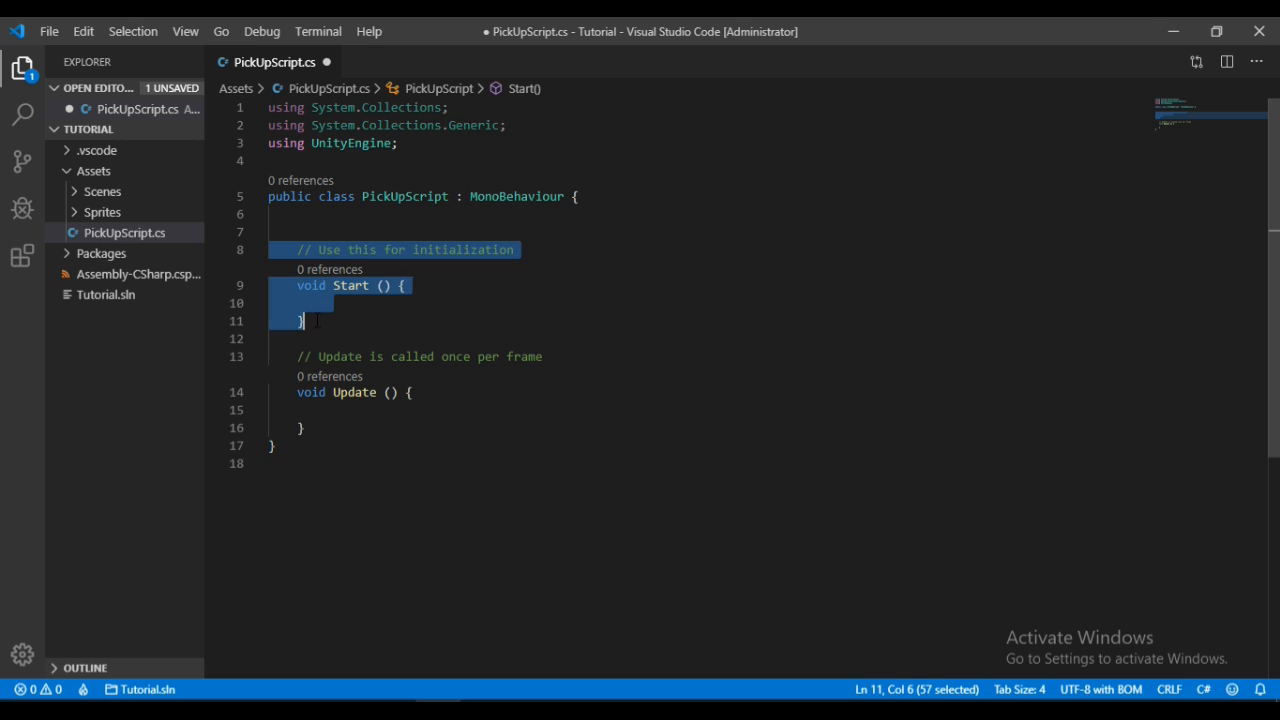
key("Delete")
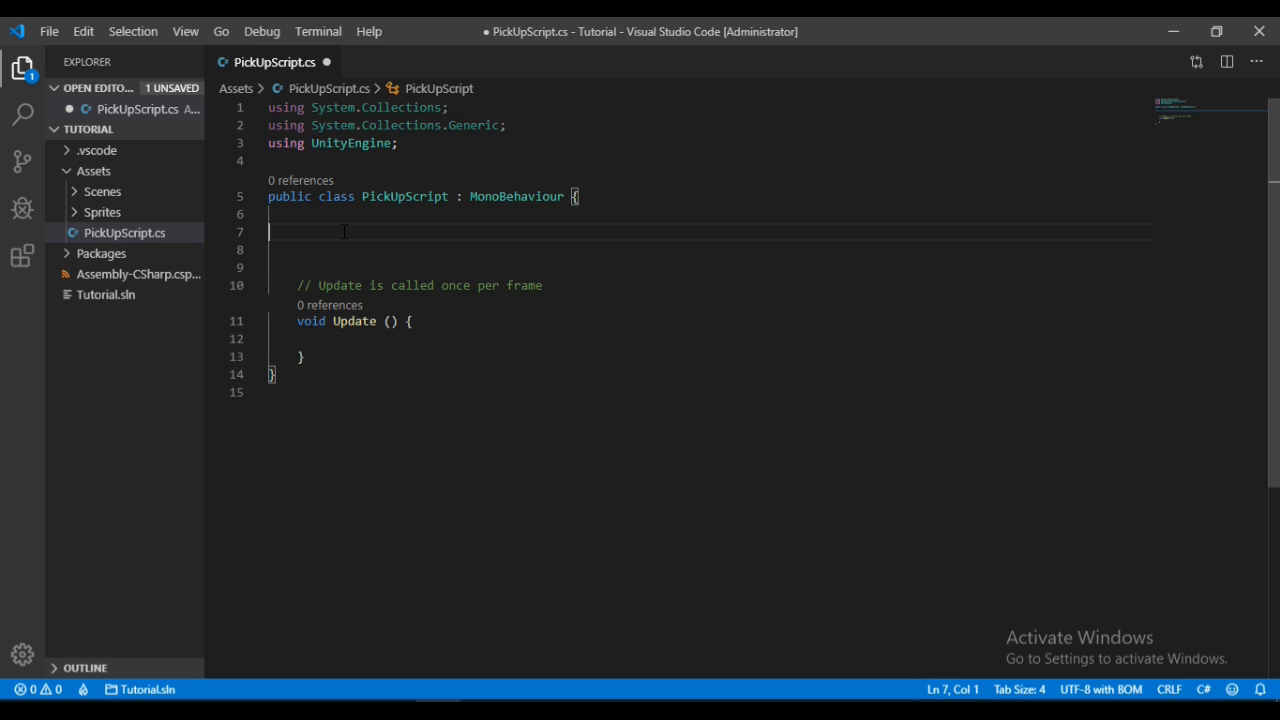
Declare a bool Pressed field initialised to false in the class
type("b")
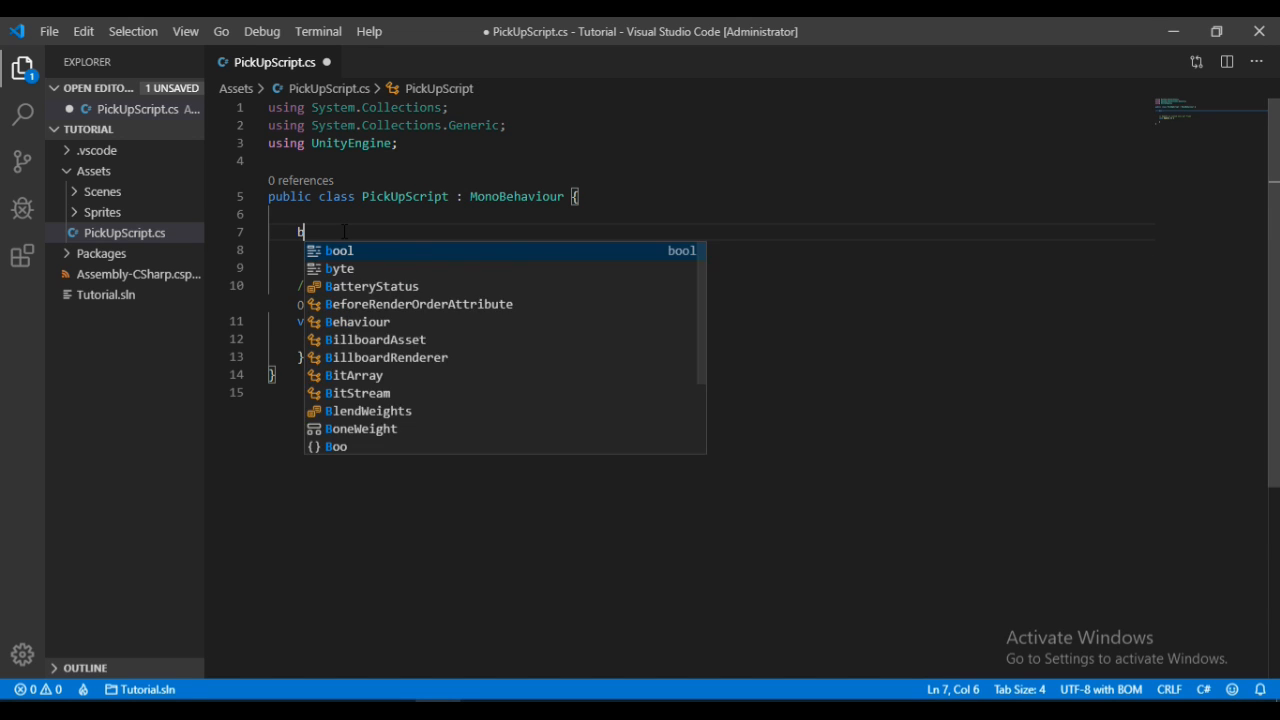
type("ool Pre")
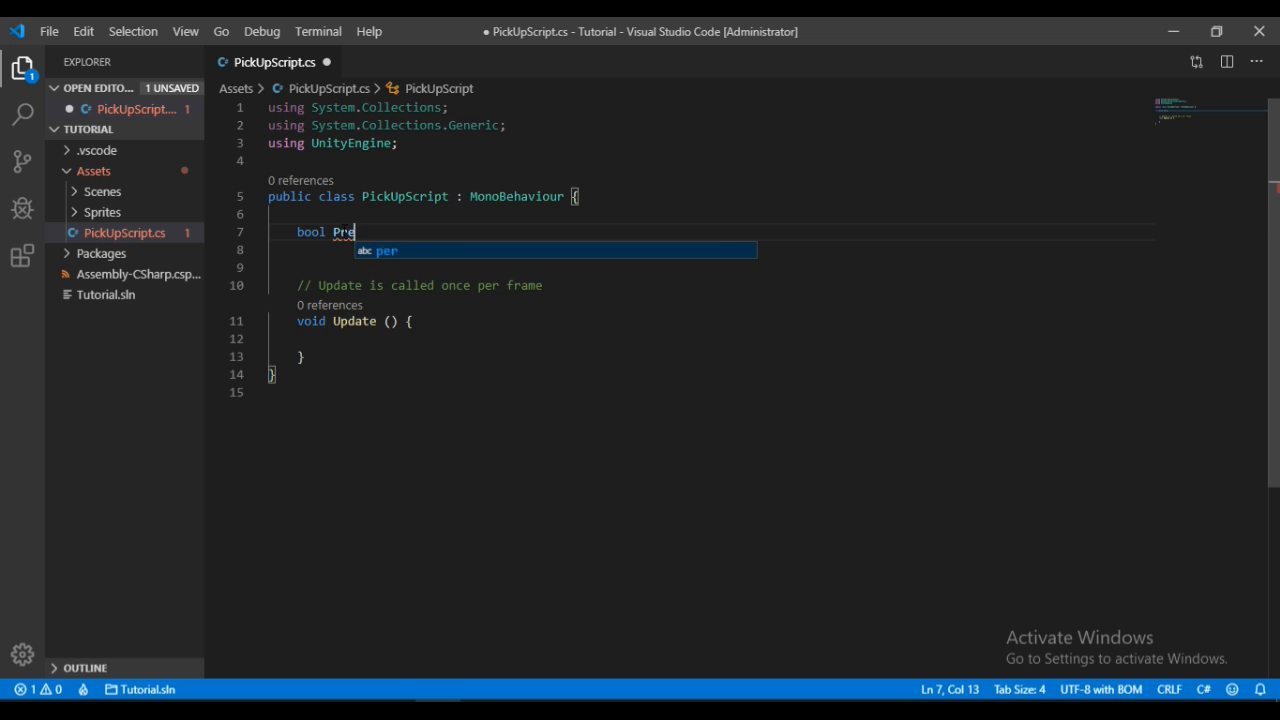
type("ssed= false;")
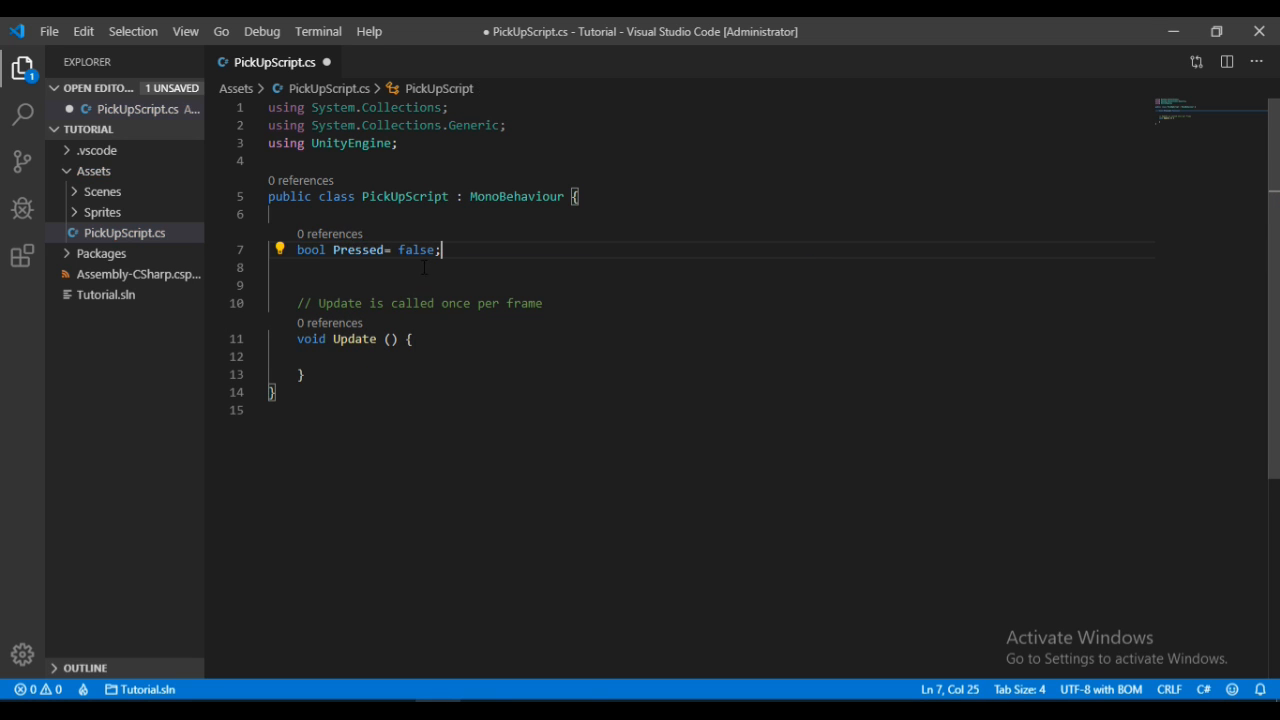
Add empty OnMouseDown() and OnMouseUp() method declarations above Update()
key("Enter")
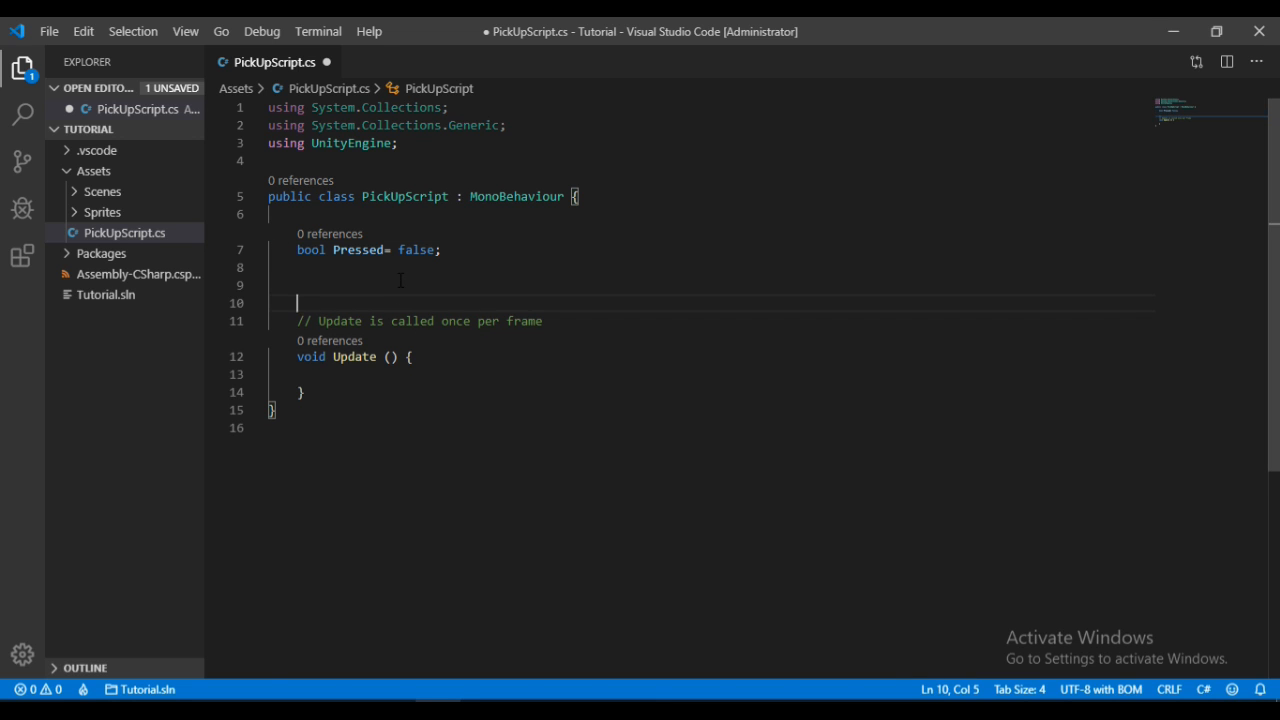
type("void")
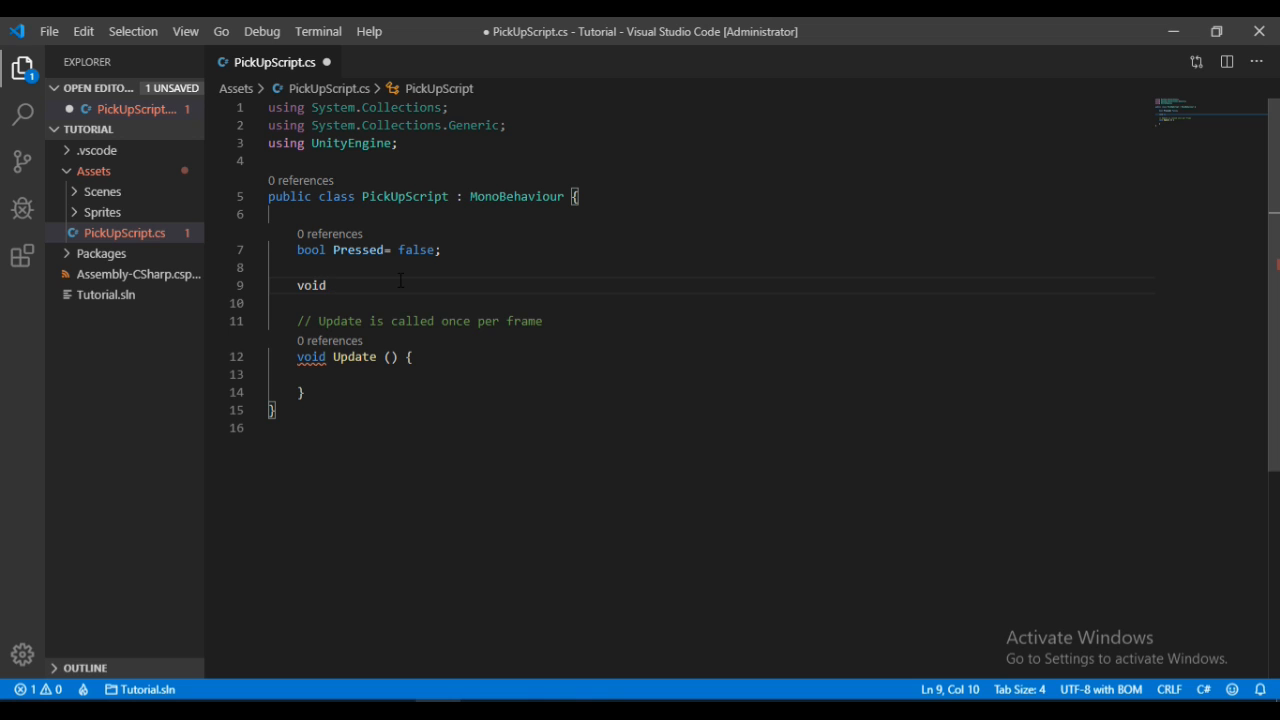
type("OnMouseDo")
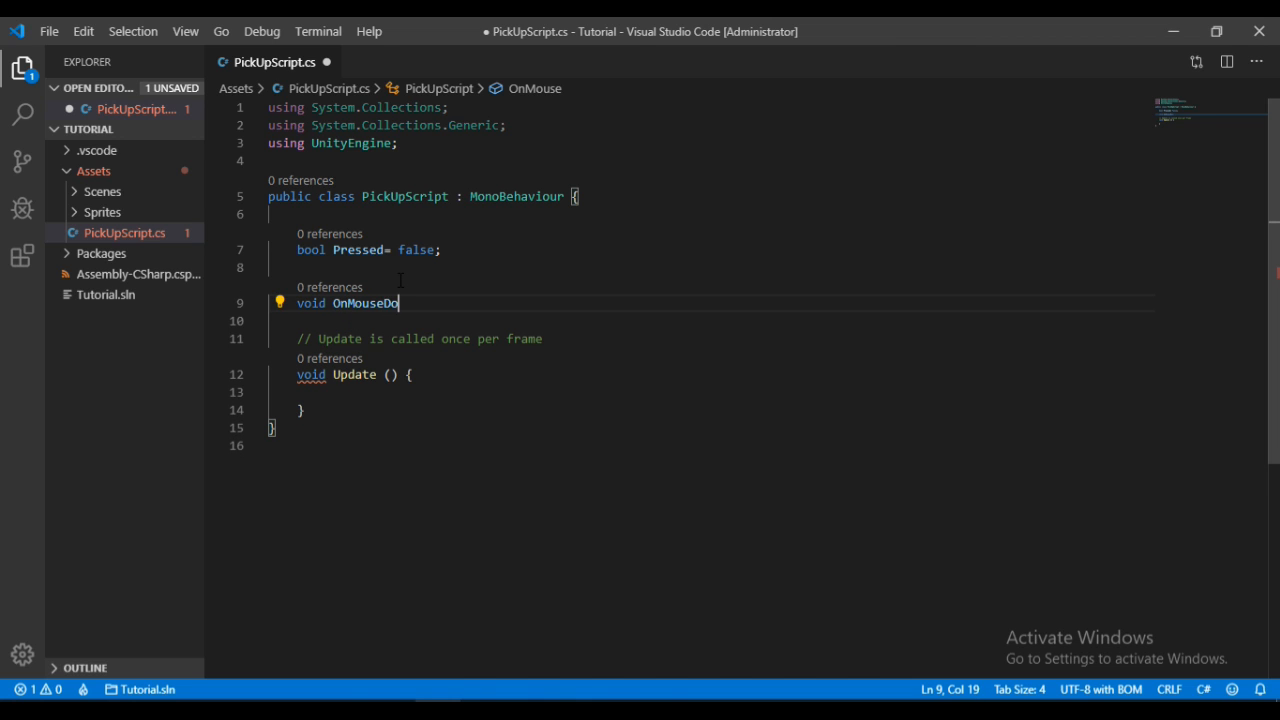
type("wn()")
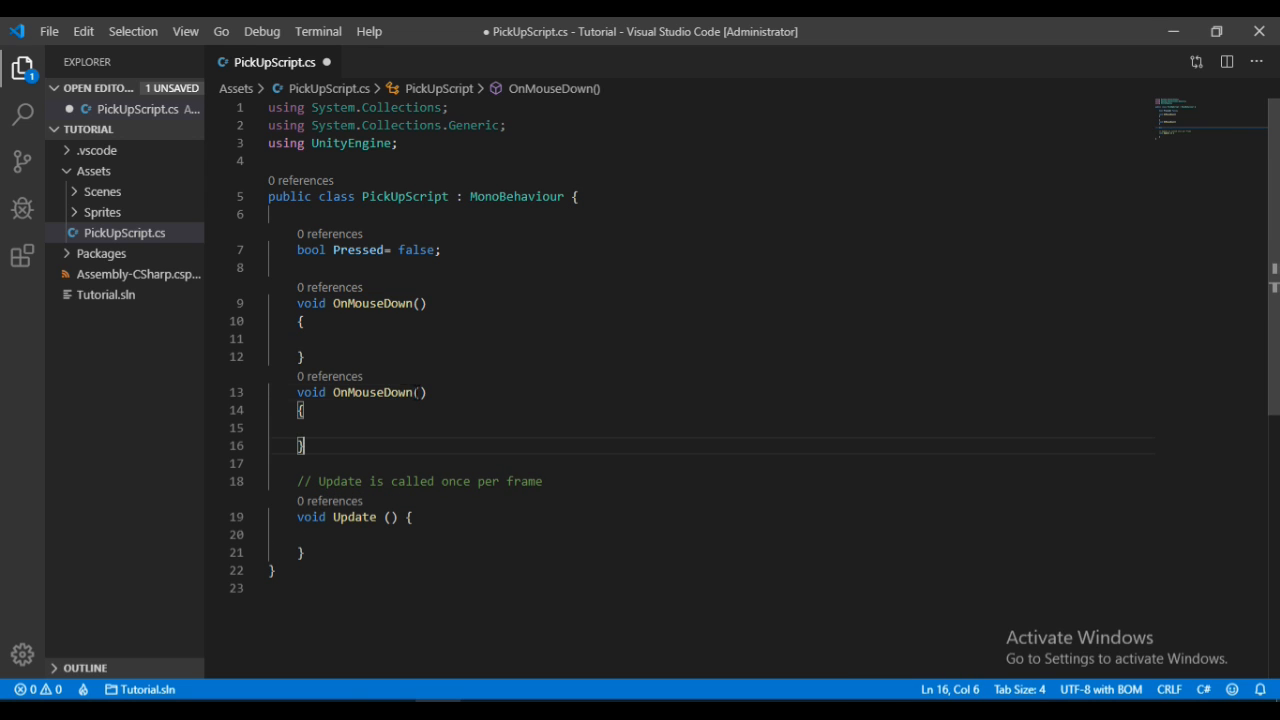
type("Up")
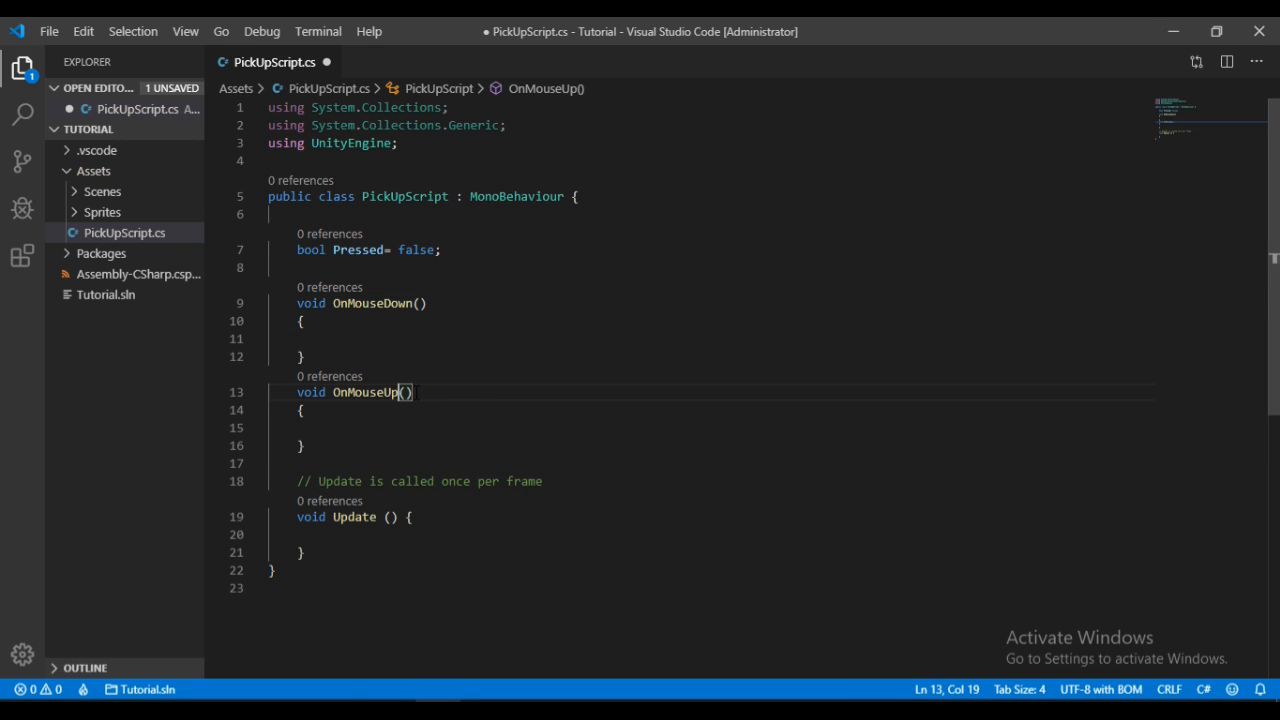
Make OnMouseDown set Pressed = true and OnMouseUp set Pressed = false
left_click(352, 338)
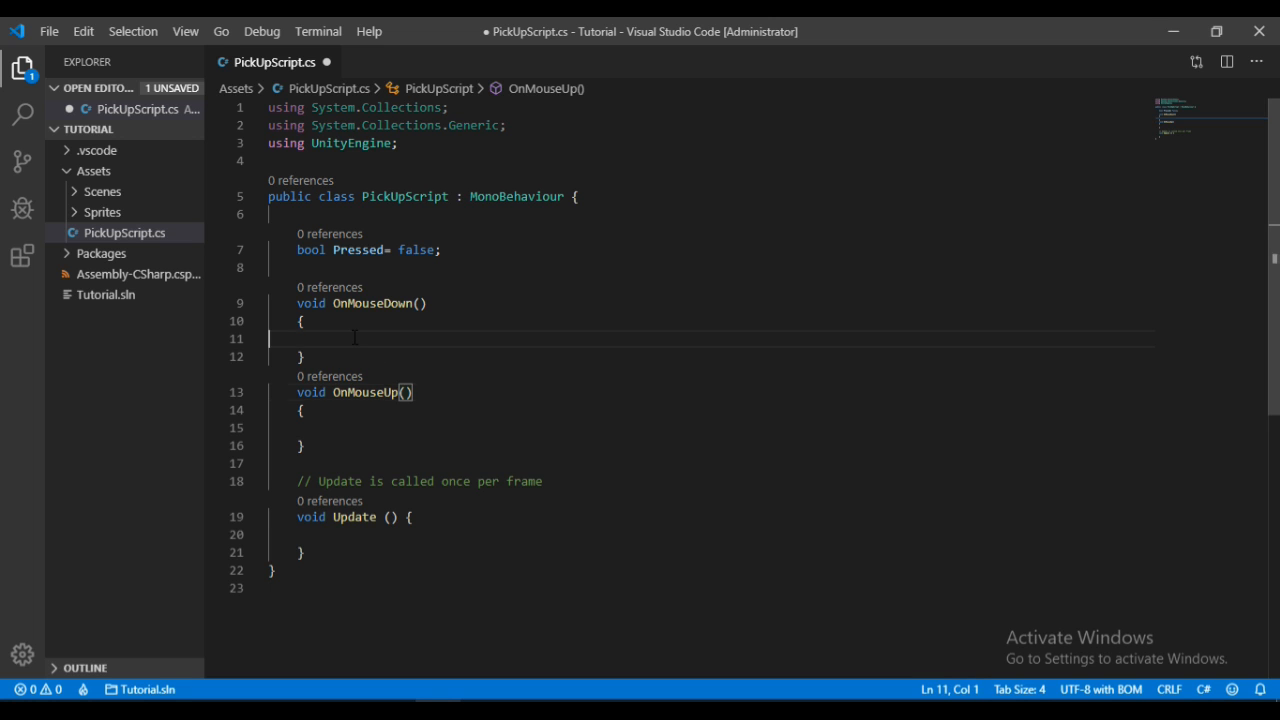
type("pres")
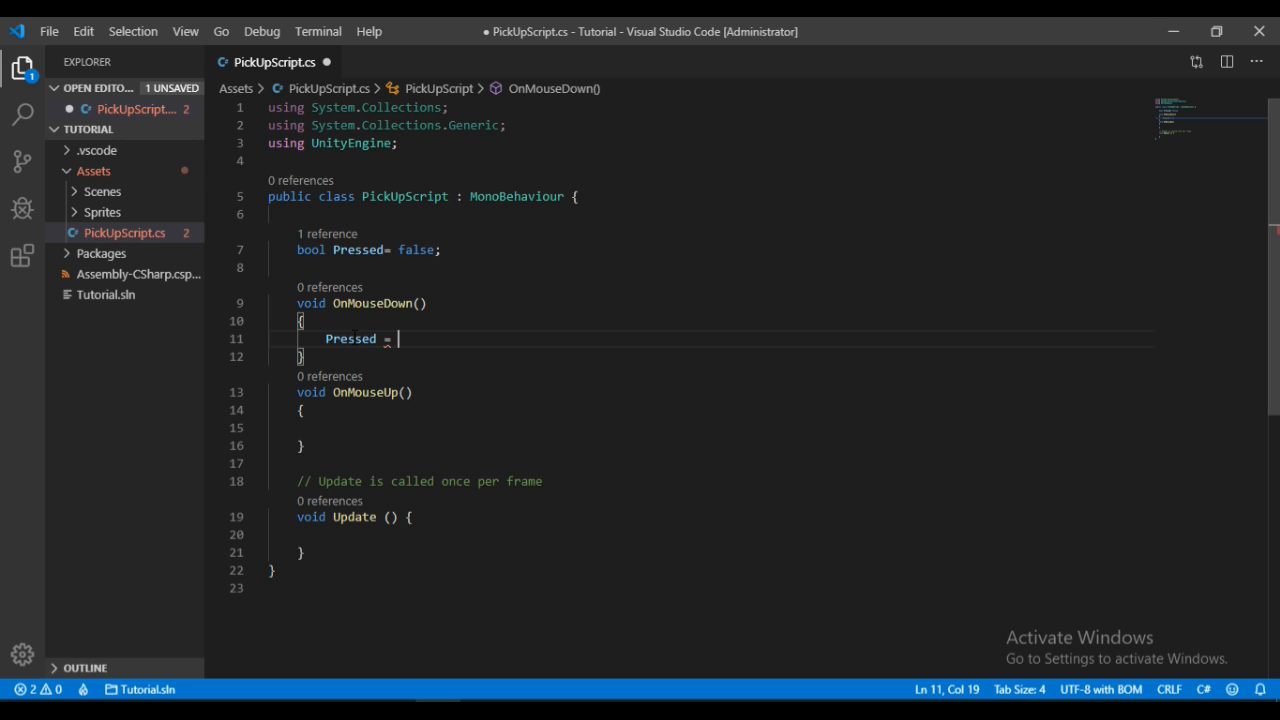
type("true;")
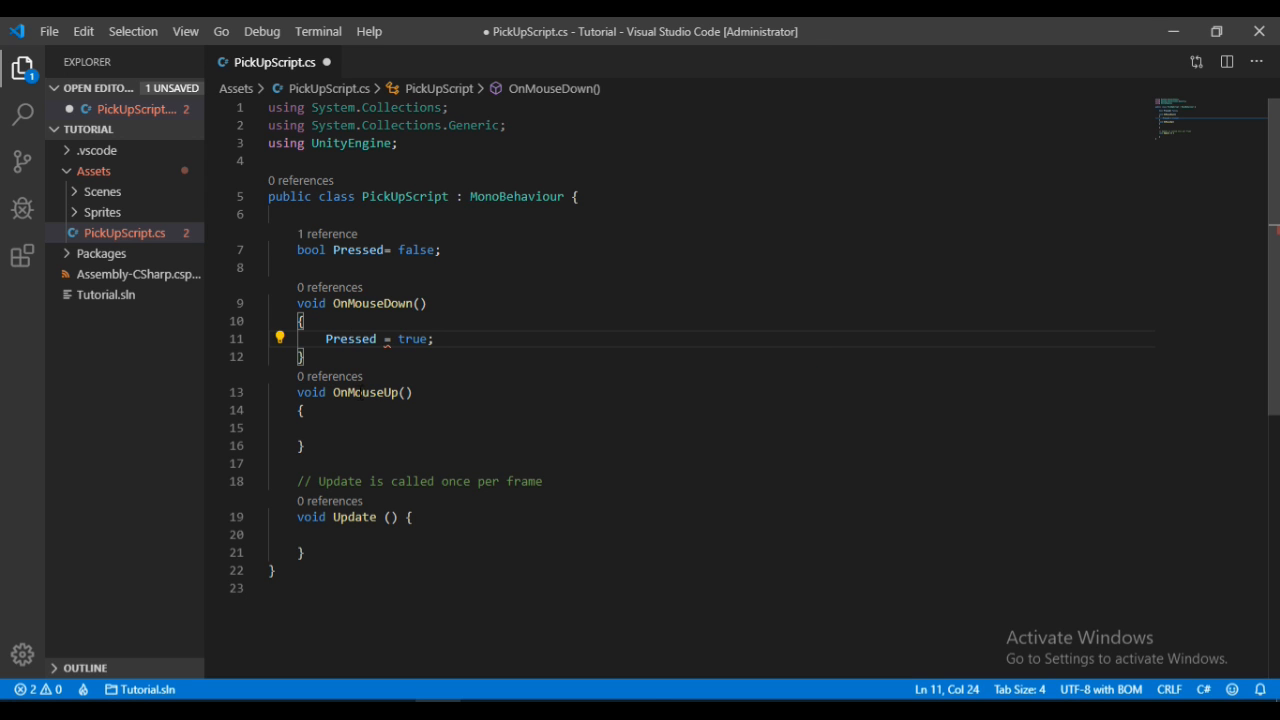
type("prs")
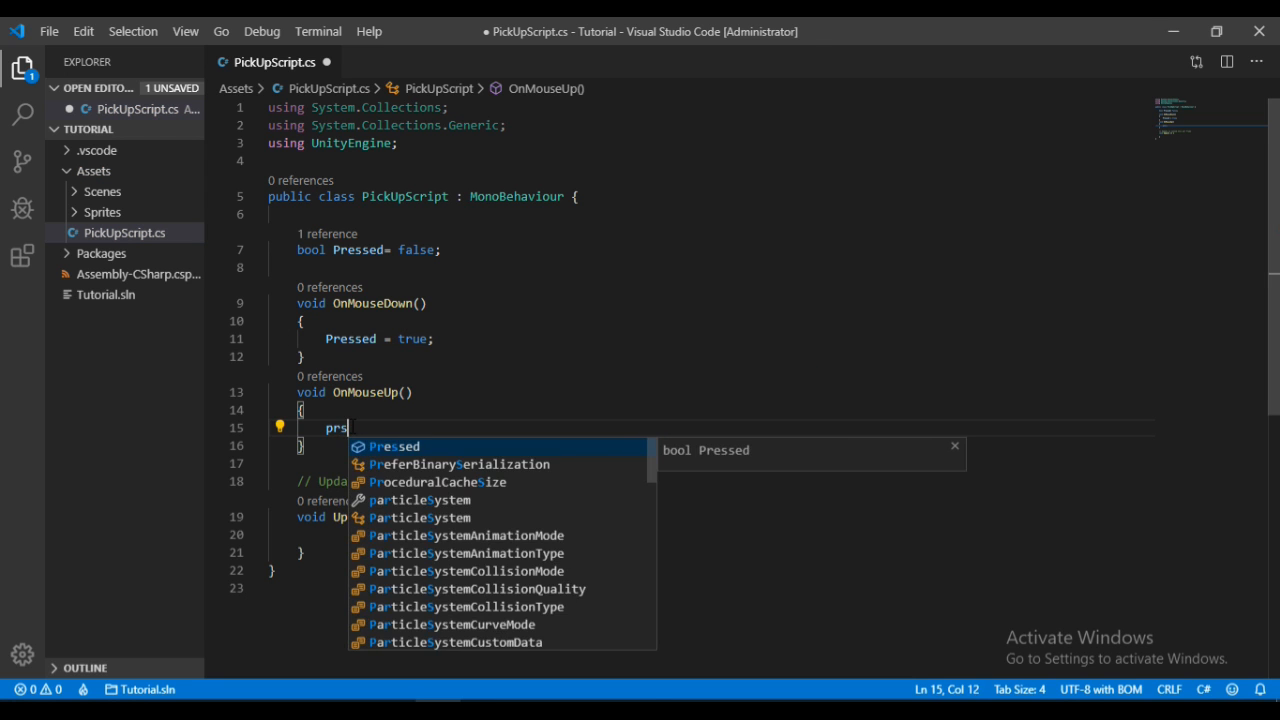
type("Pressed = false;")
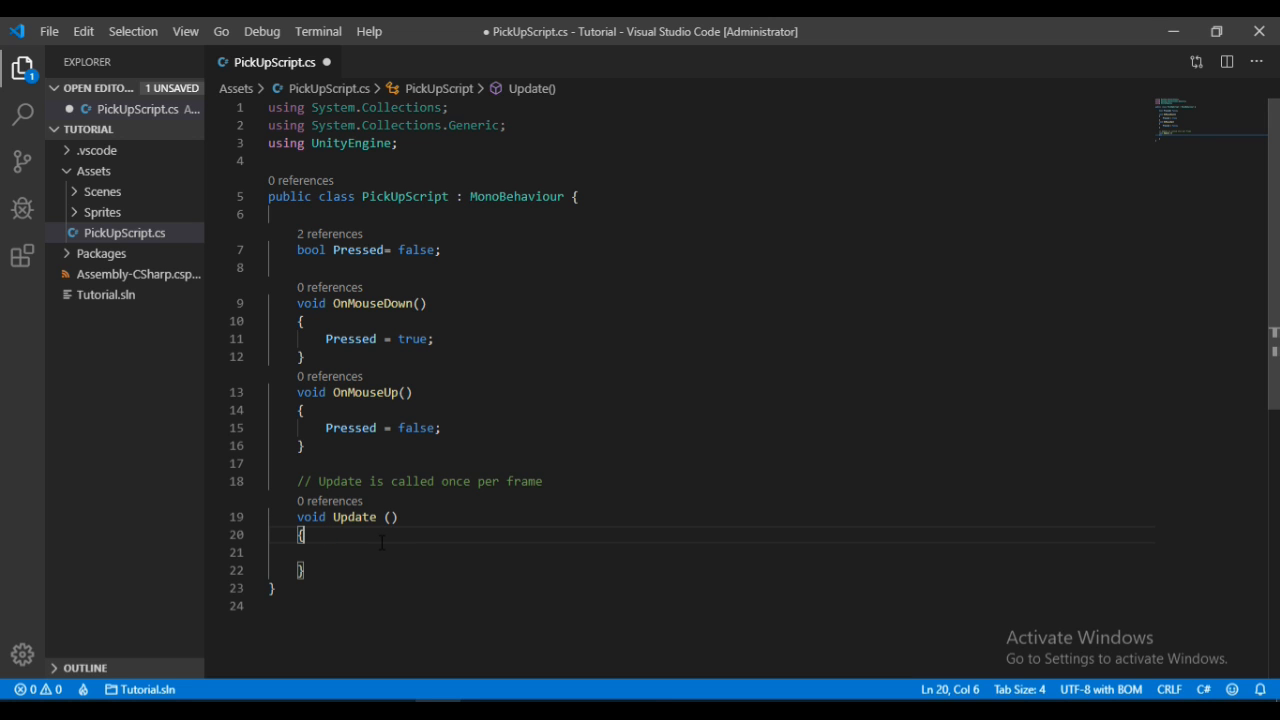
In Update, add if(Pressed) with Vector2 mousePos = Camera.main.ScreenToWorldPoint(Input.mousePosition)
type("if(")
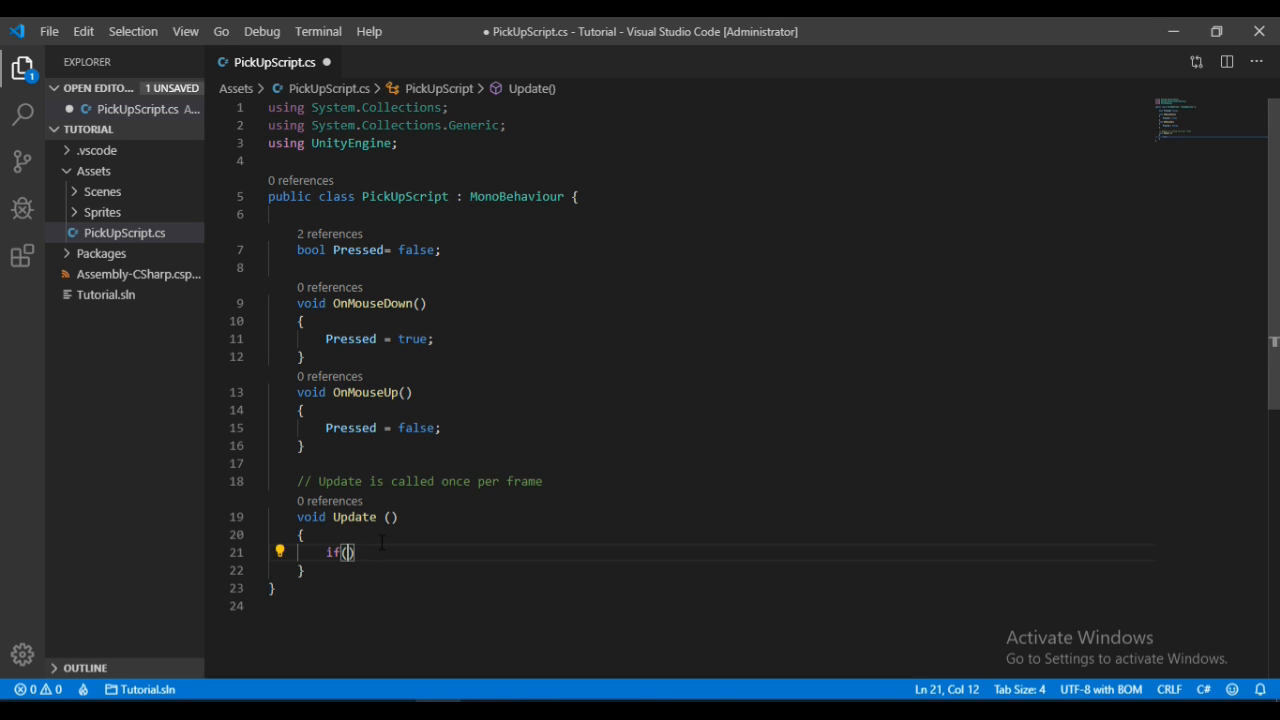
type("Pressed")
type("{")
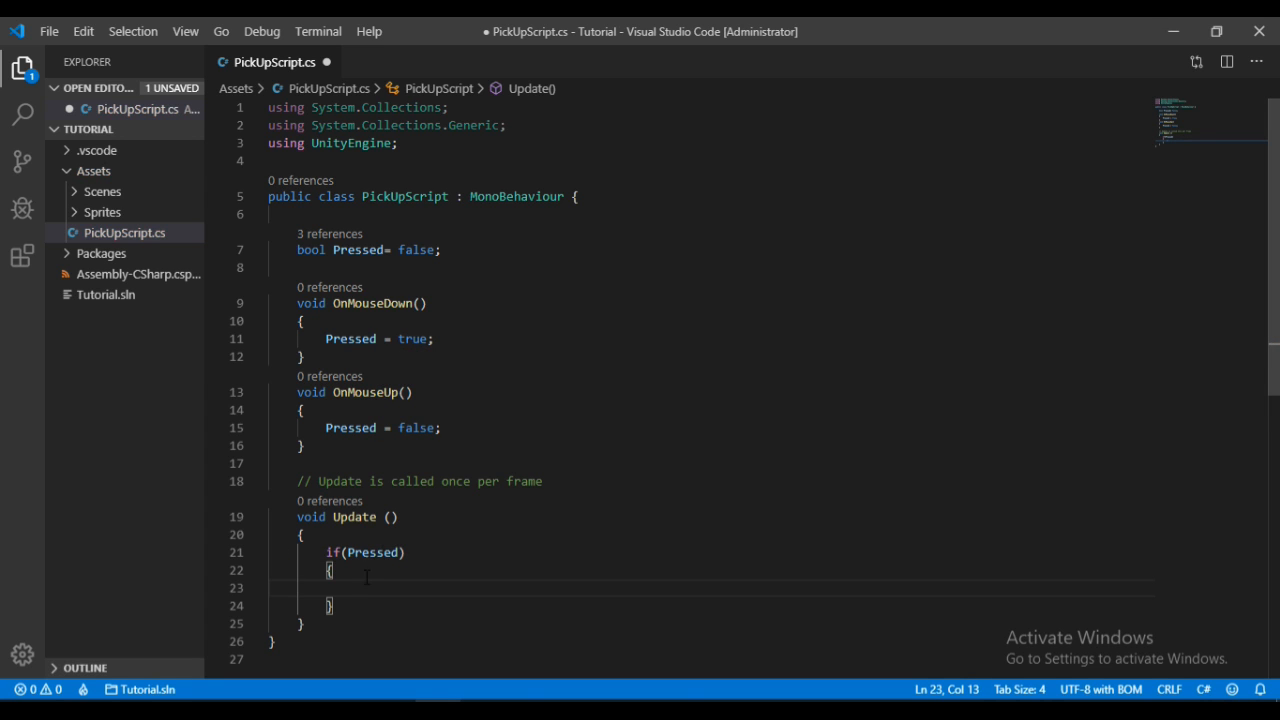
mouse_move(388, 584)
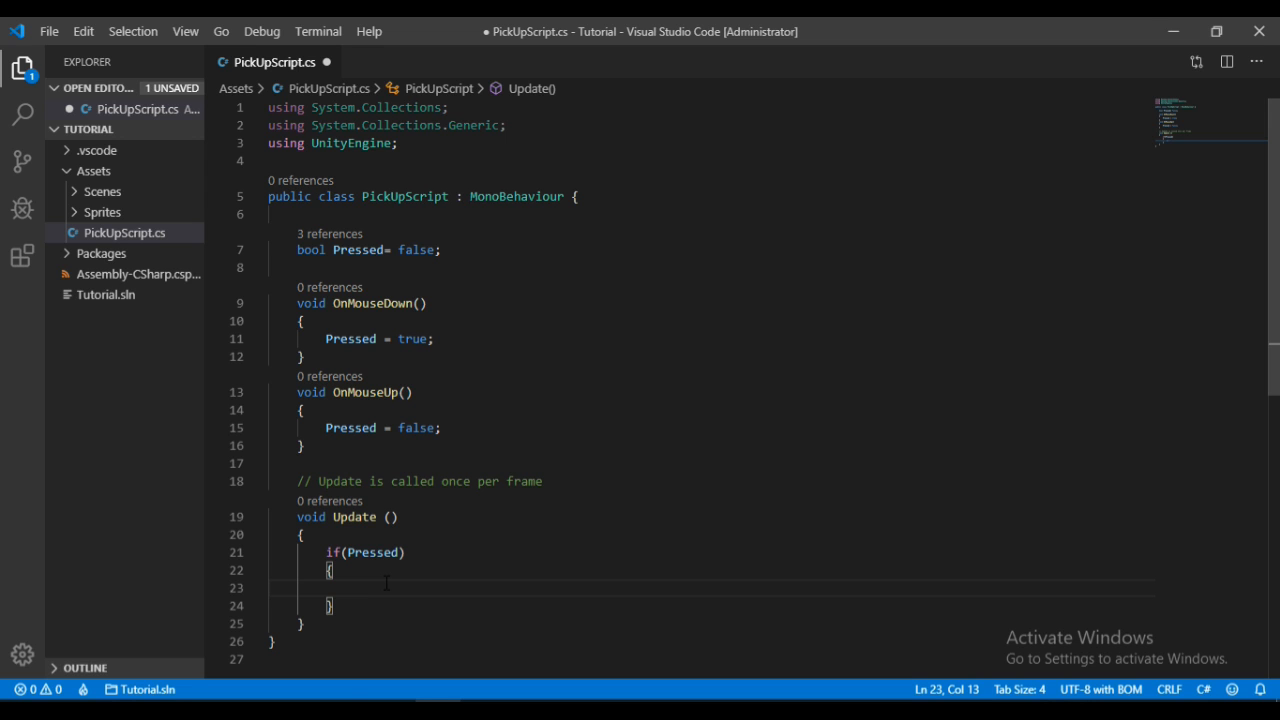
type("Vector2")
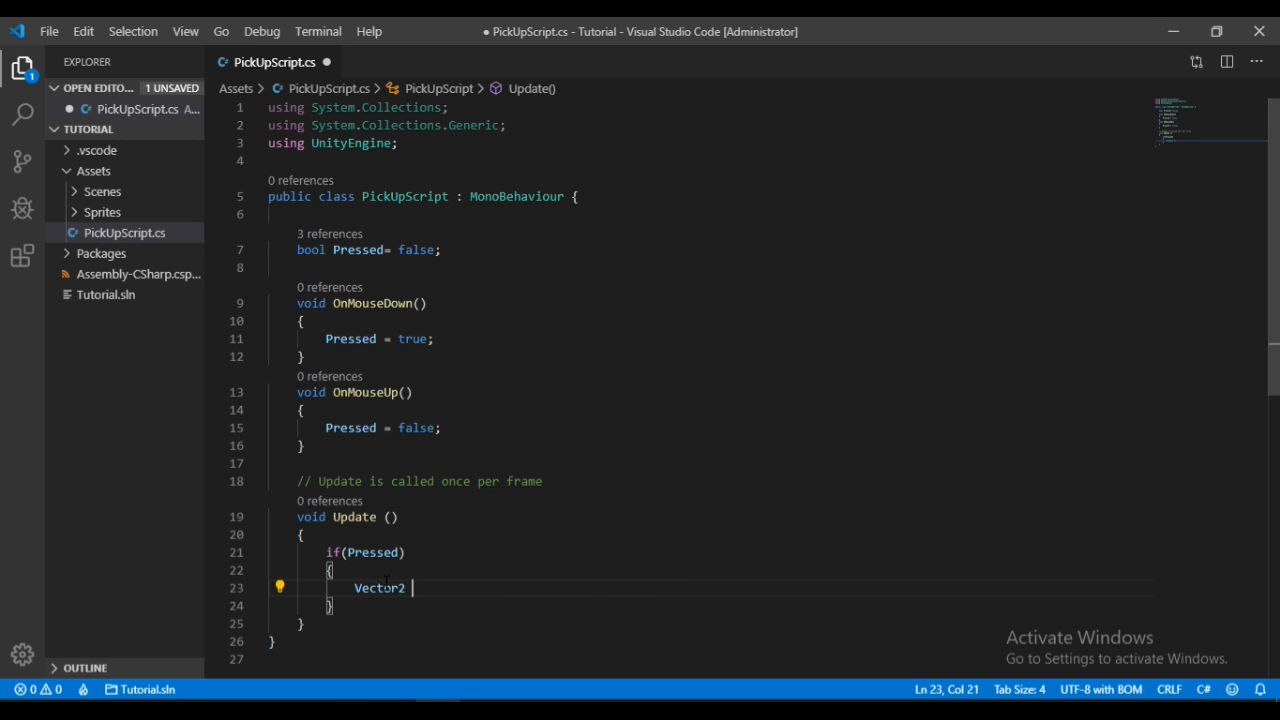
type("mouse")
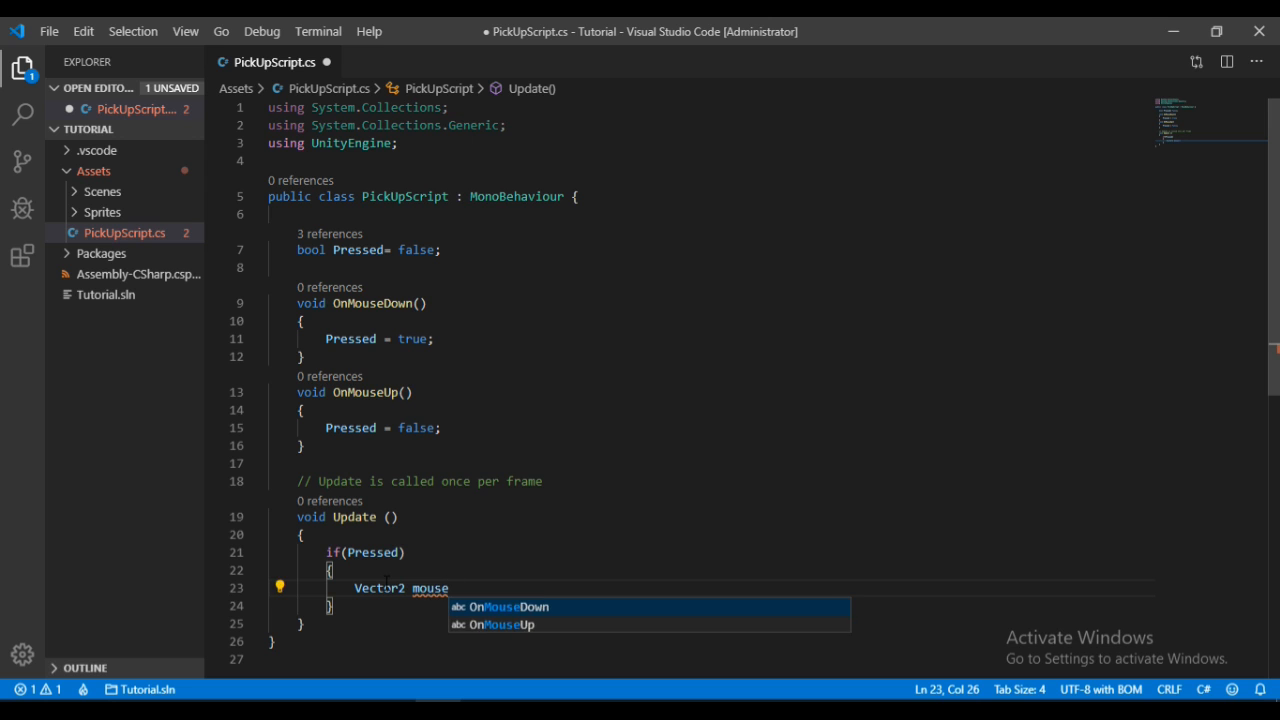
type("Pos = C")
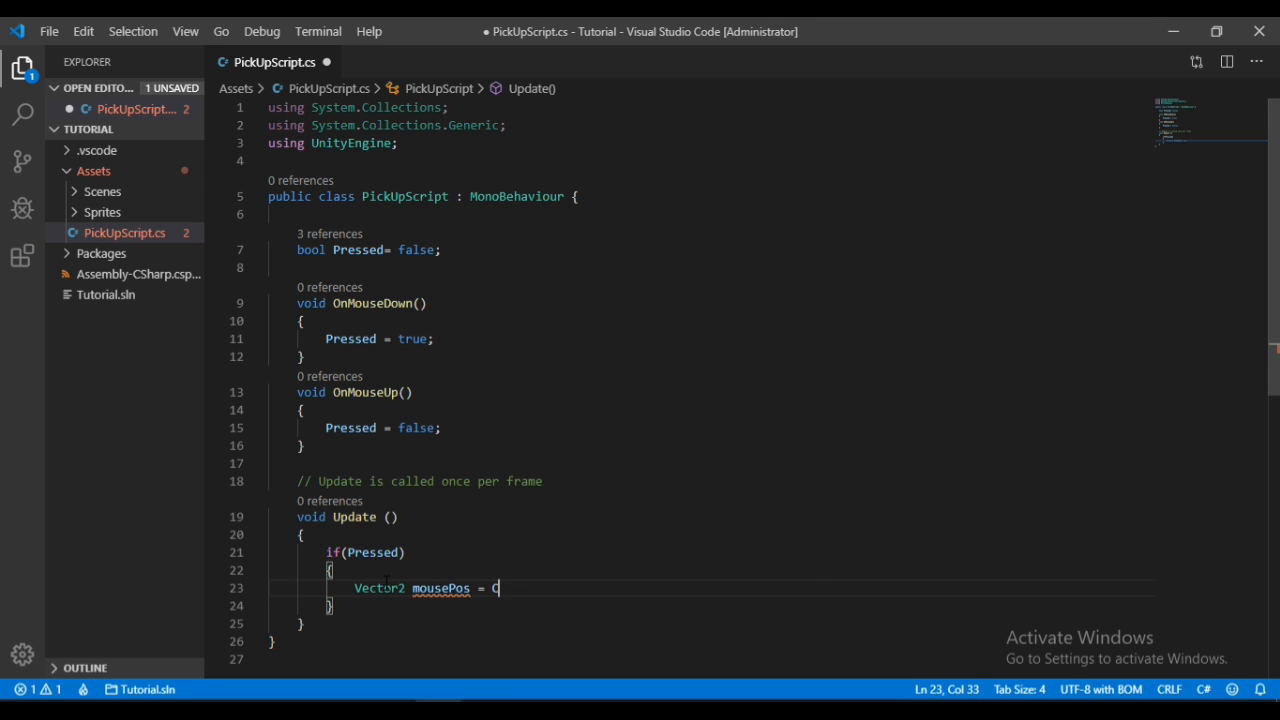
type("amera.main.ScreenToWorldPoint(")
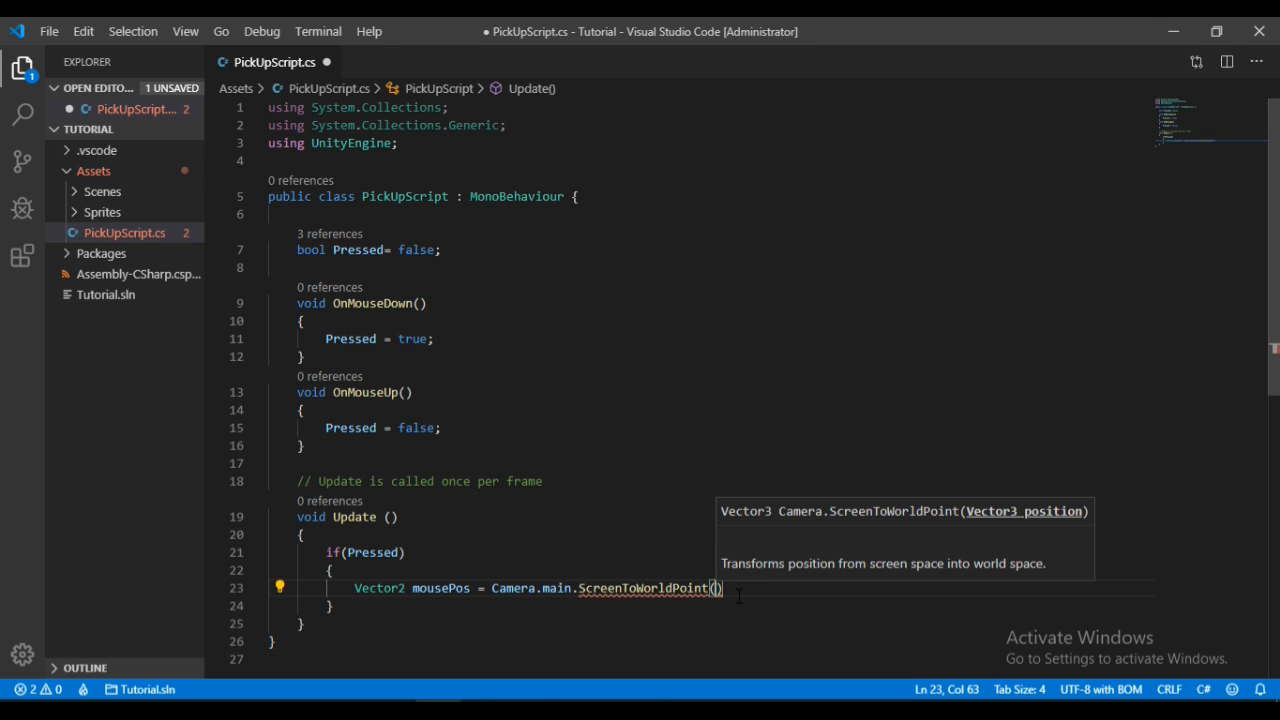
type("Input.")
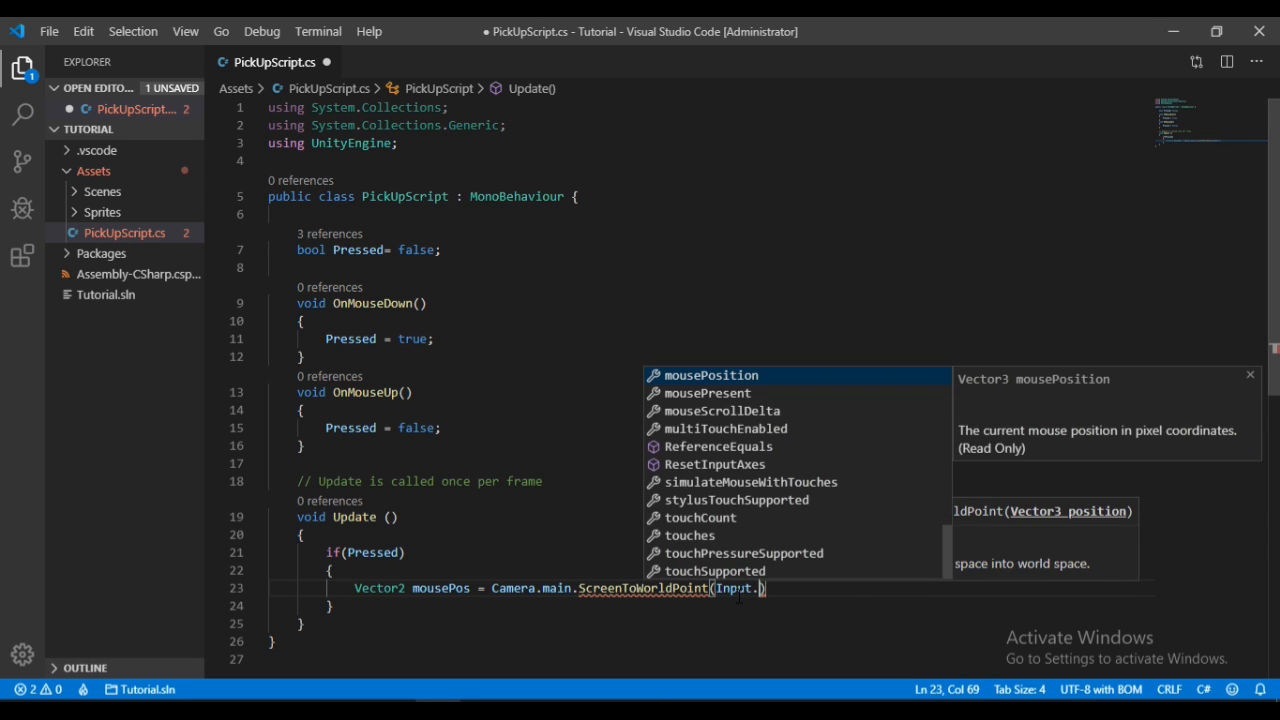
type("mousePosition")
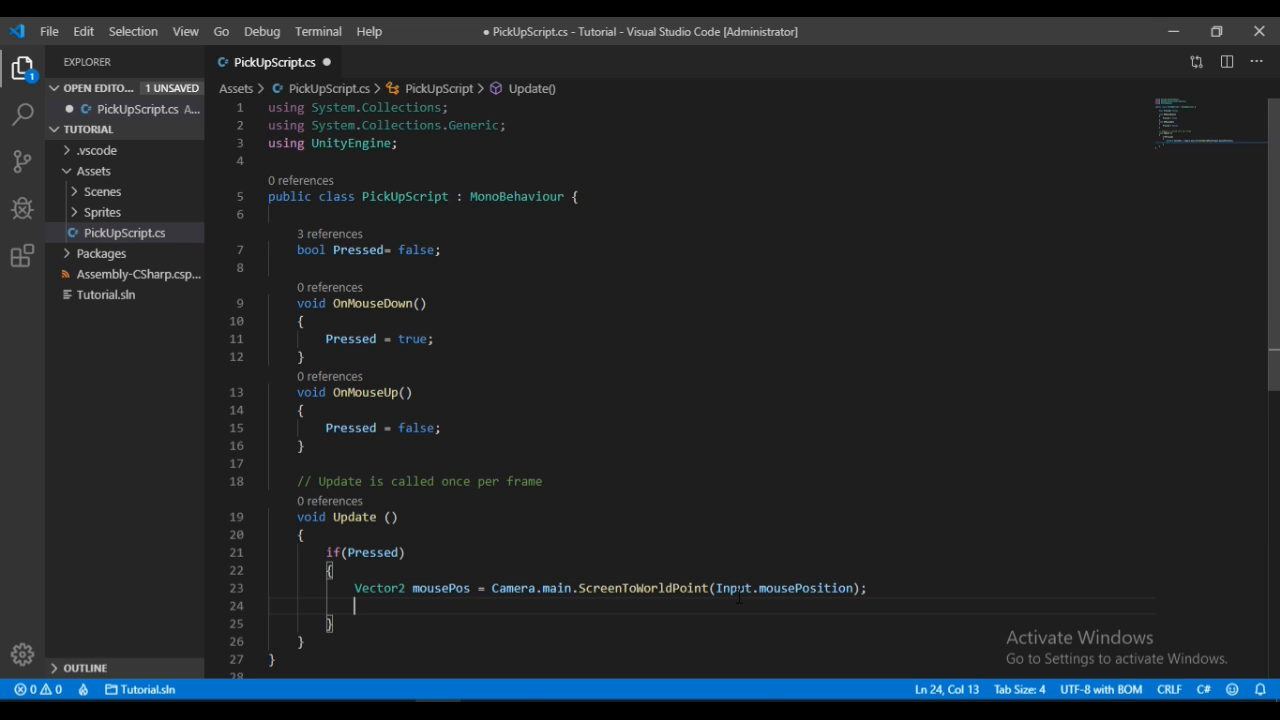
Set transform.position = mousePos inside the if block so the object follows the mouse
type("transform")
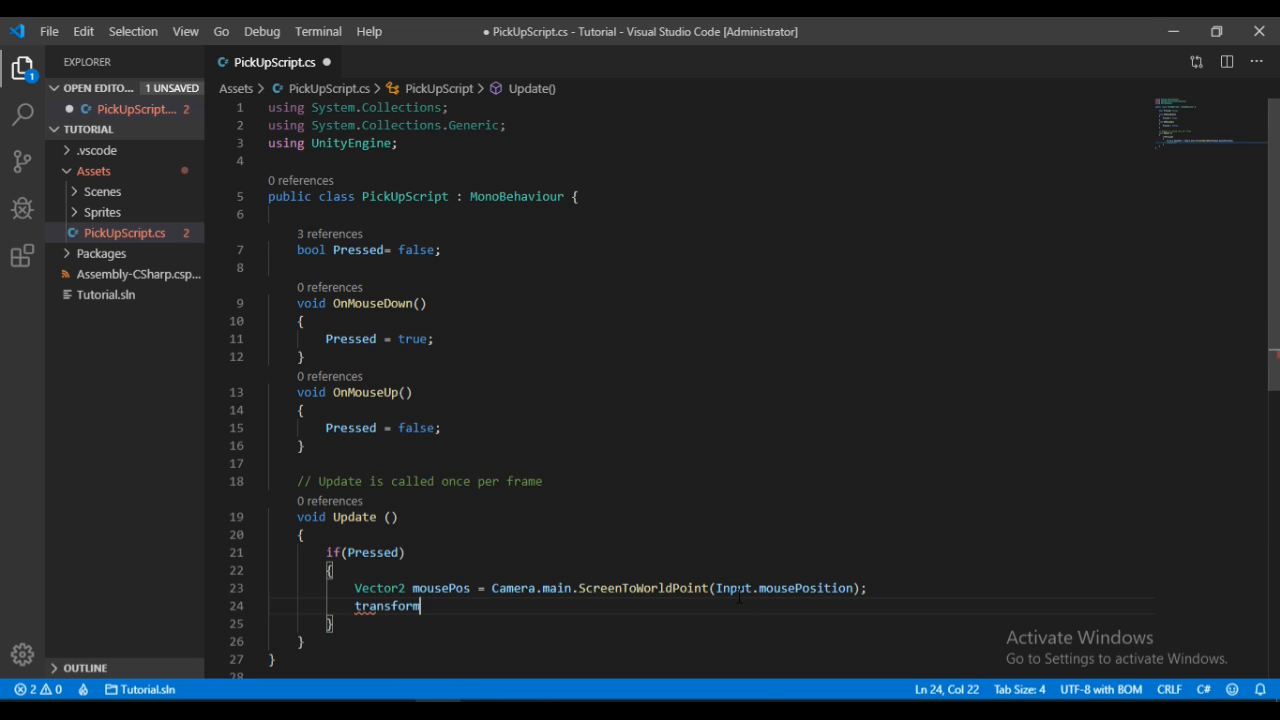
type(".position =")
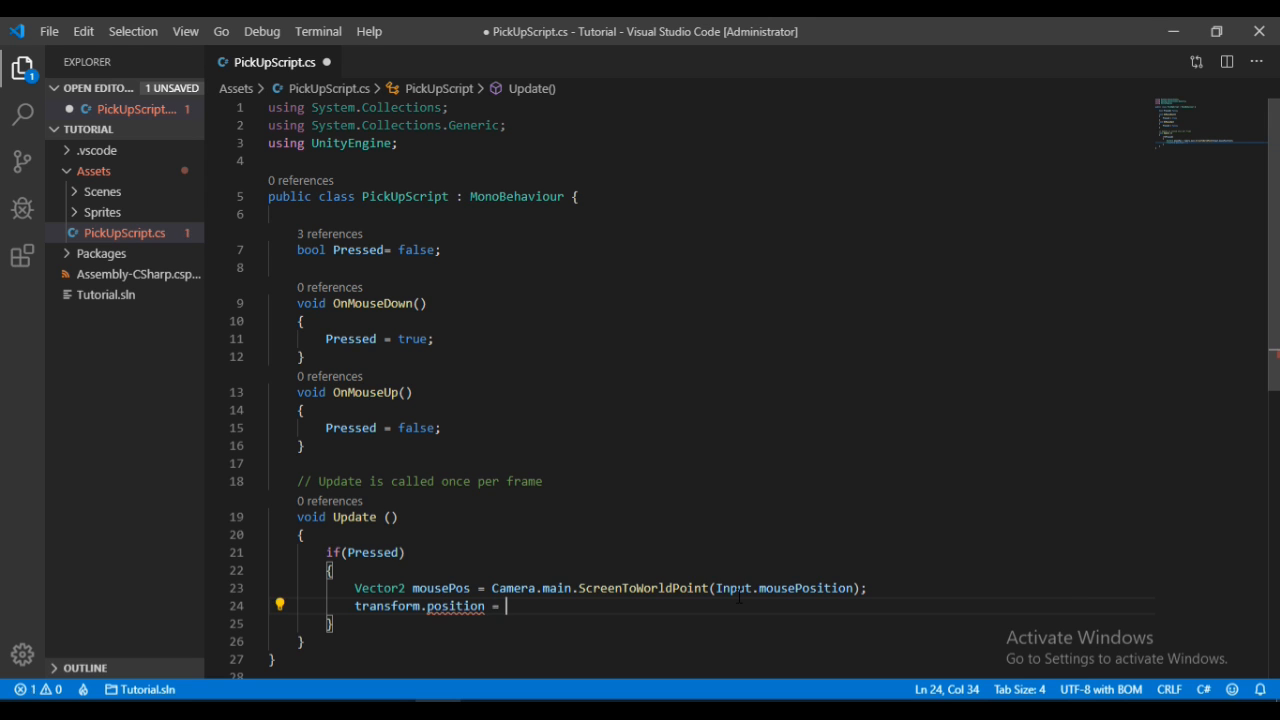
type("mousePos;")
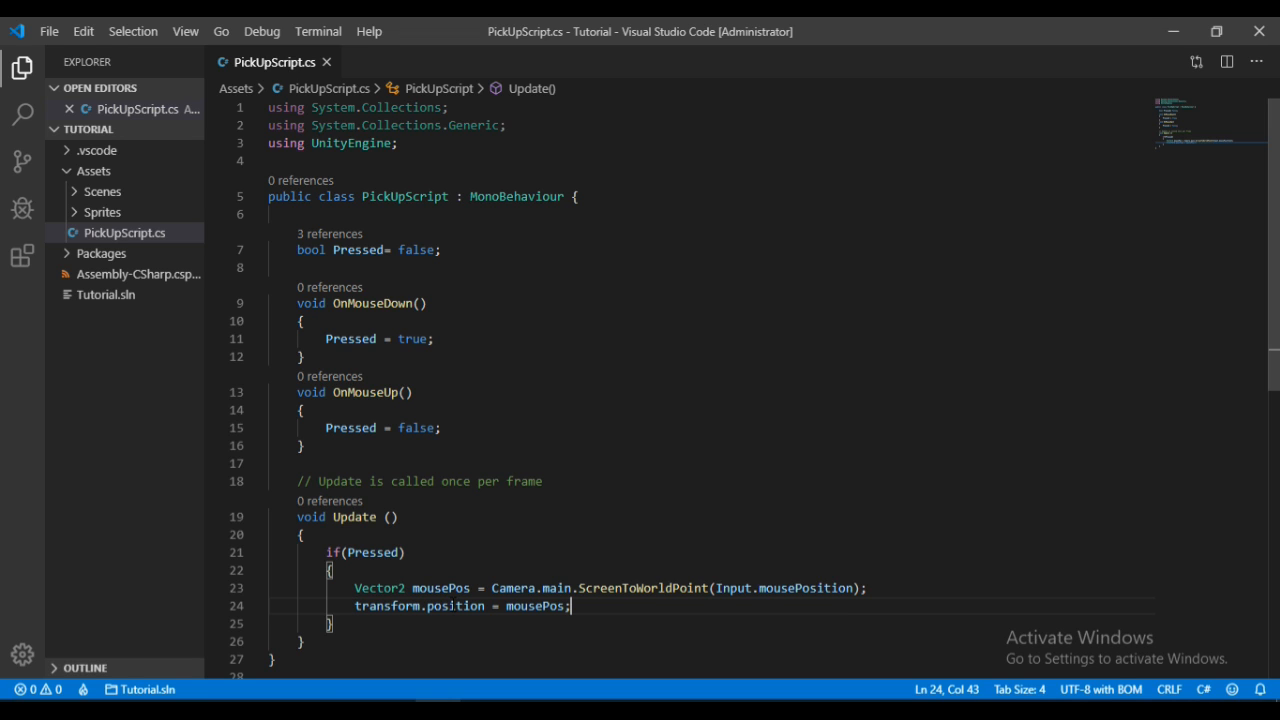
In OnMouseDown, add GetComponent<Rigidbody2D>().isKinematic = true
key("Enter")
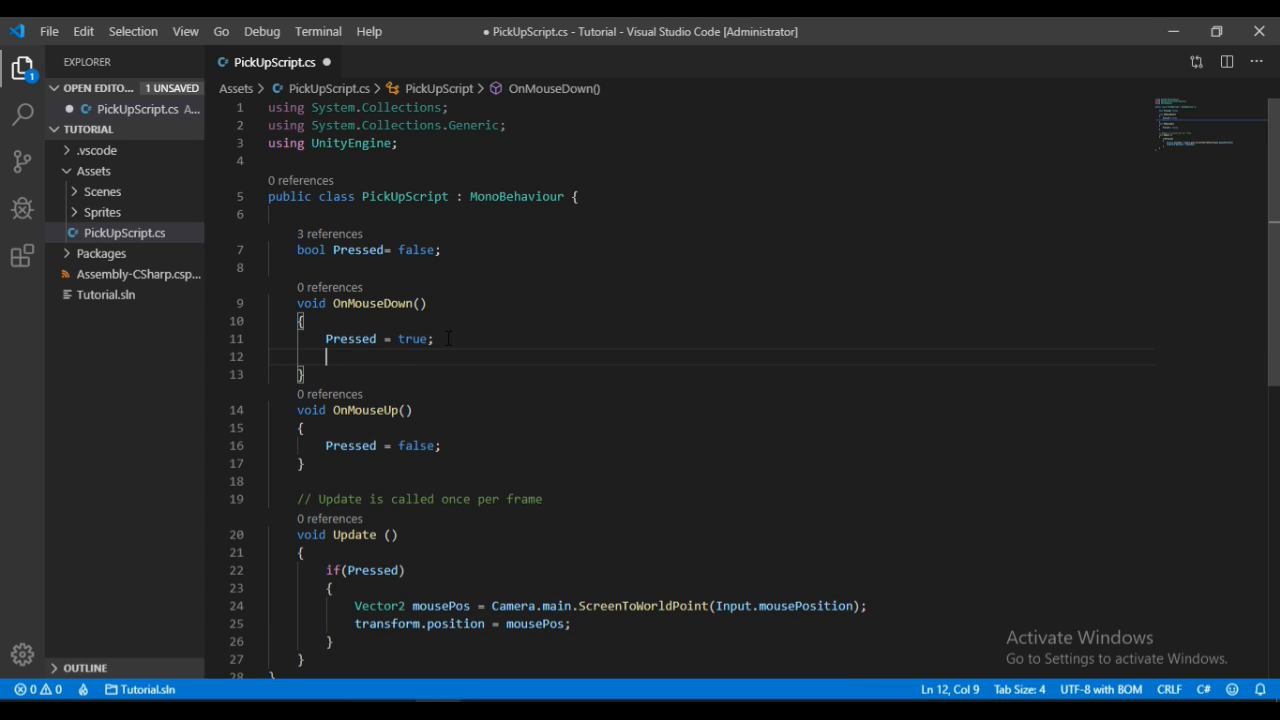
type("GetComponent<")
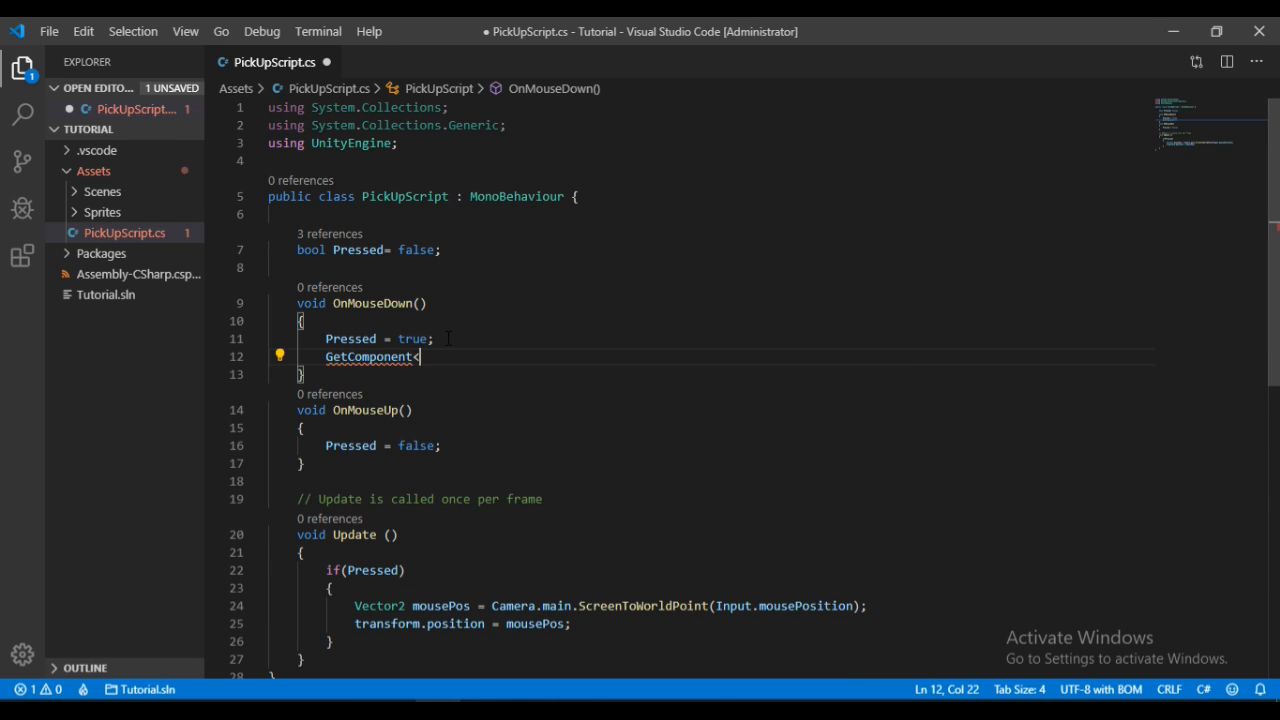
type("Rigi>")
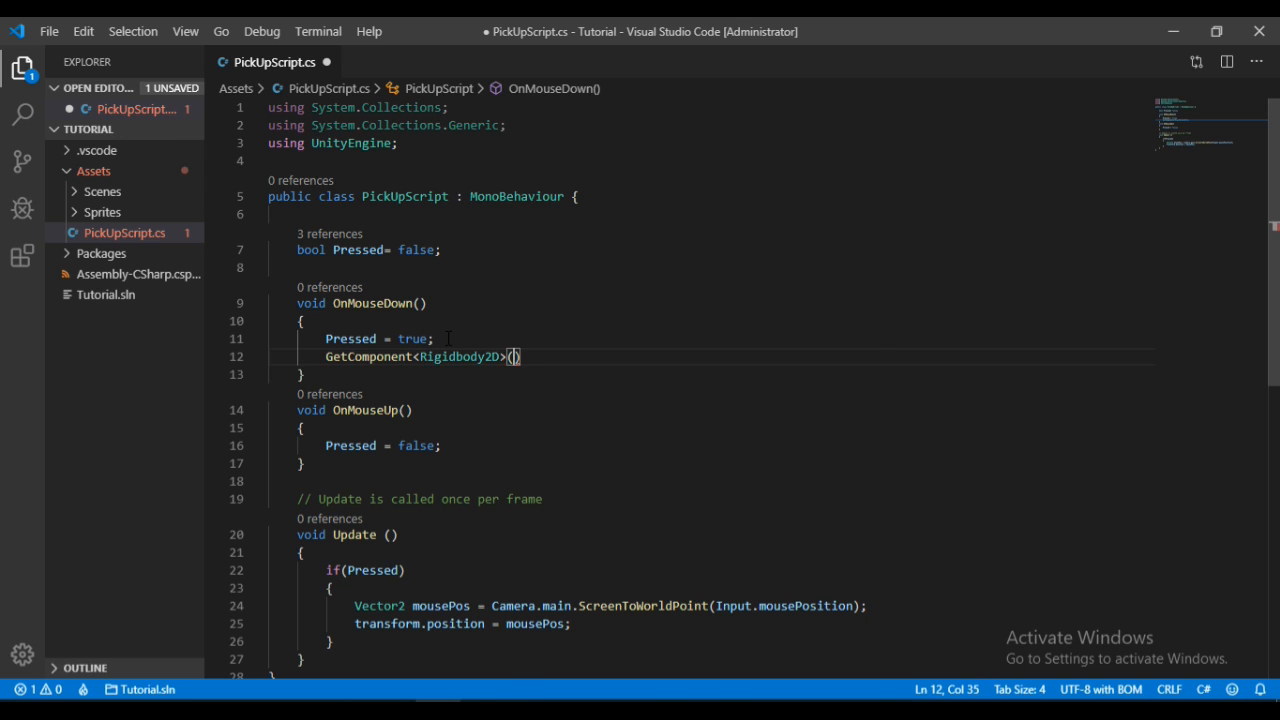
type(".")
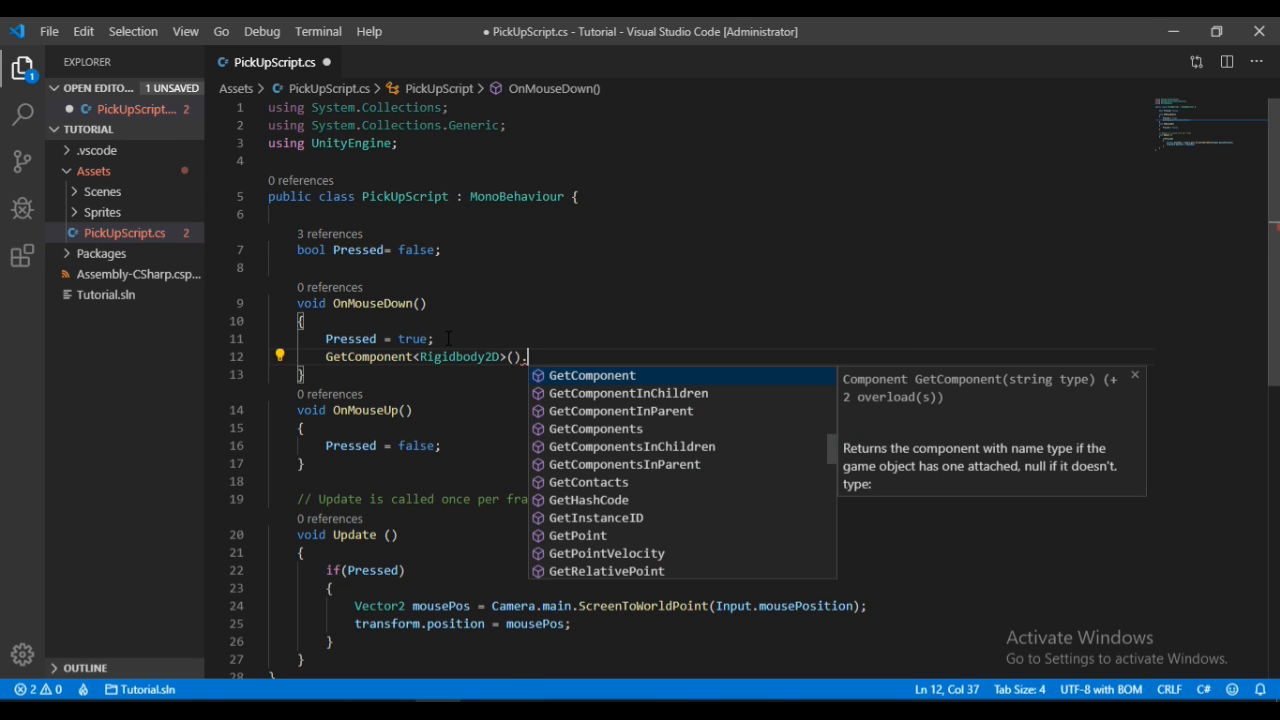
type("isKinematic")
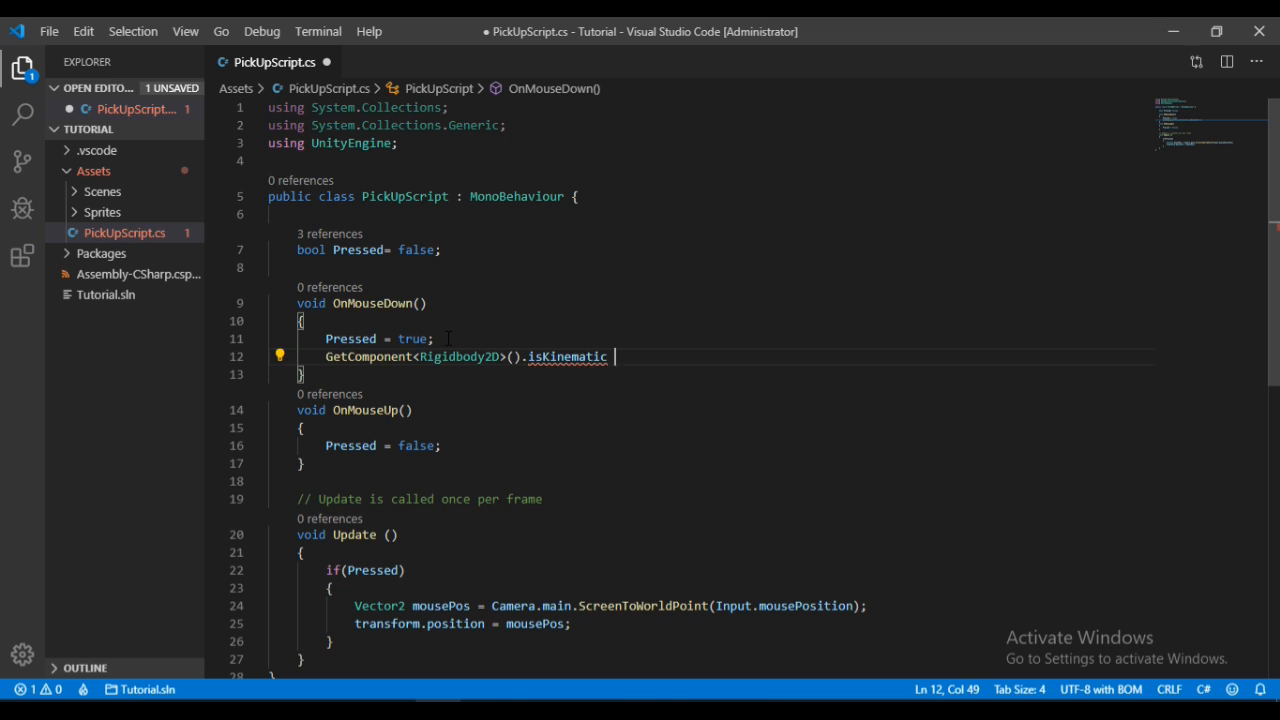
type("= true;")
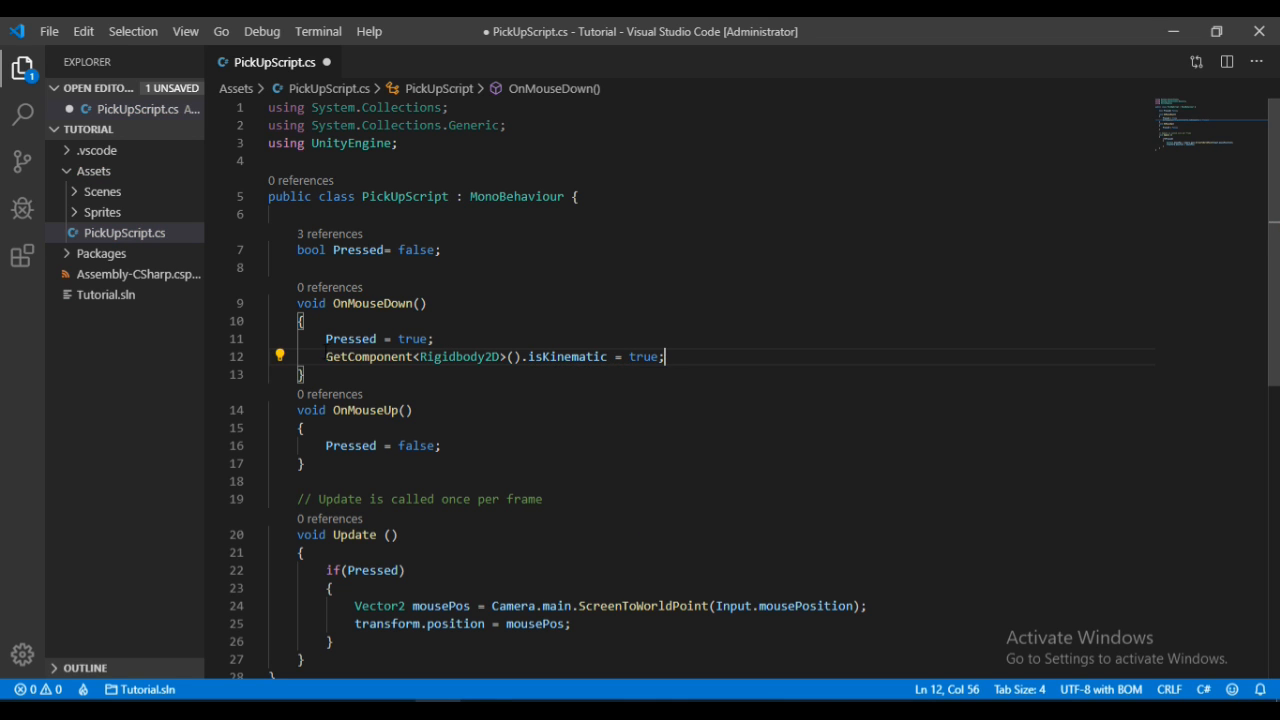
Copy the isKinematic line into OnMouseUp set to false, and save the script
left_click_drag(326, 356, 664, 356)
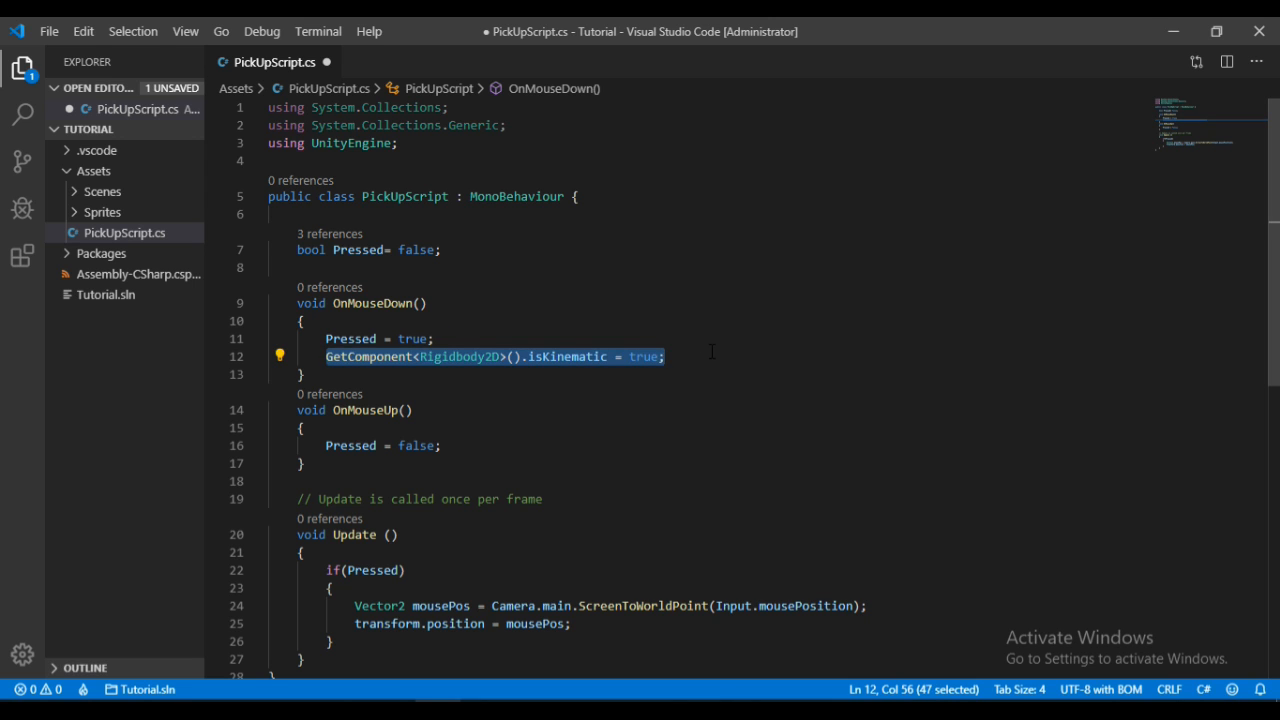
type("GetComponent<Rigidbody2D>().isKinematic = true;")
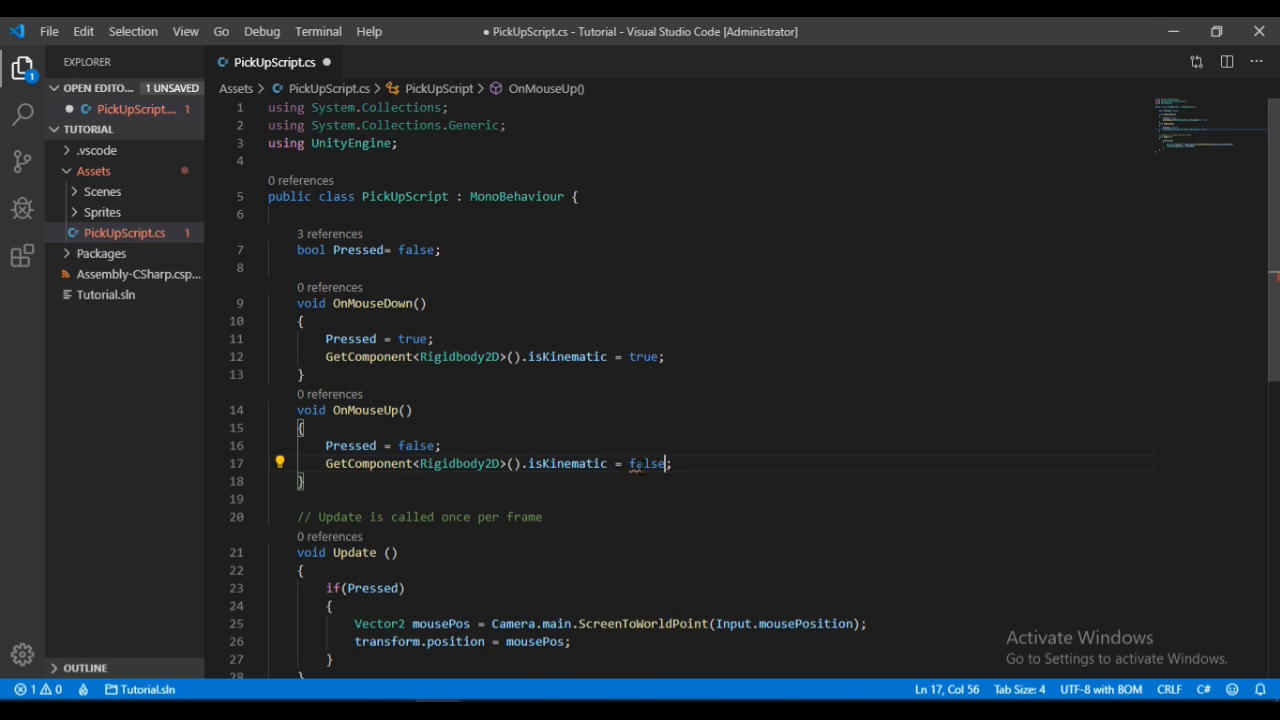
key("Ctrl+s")
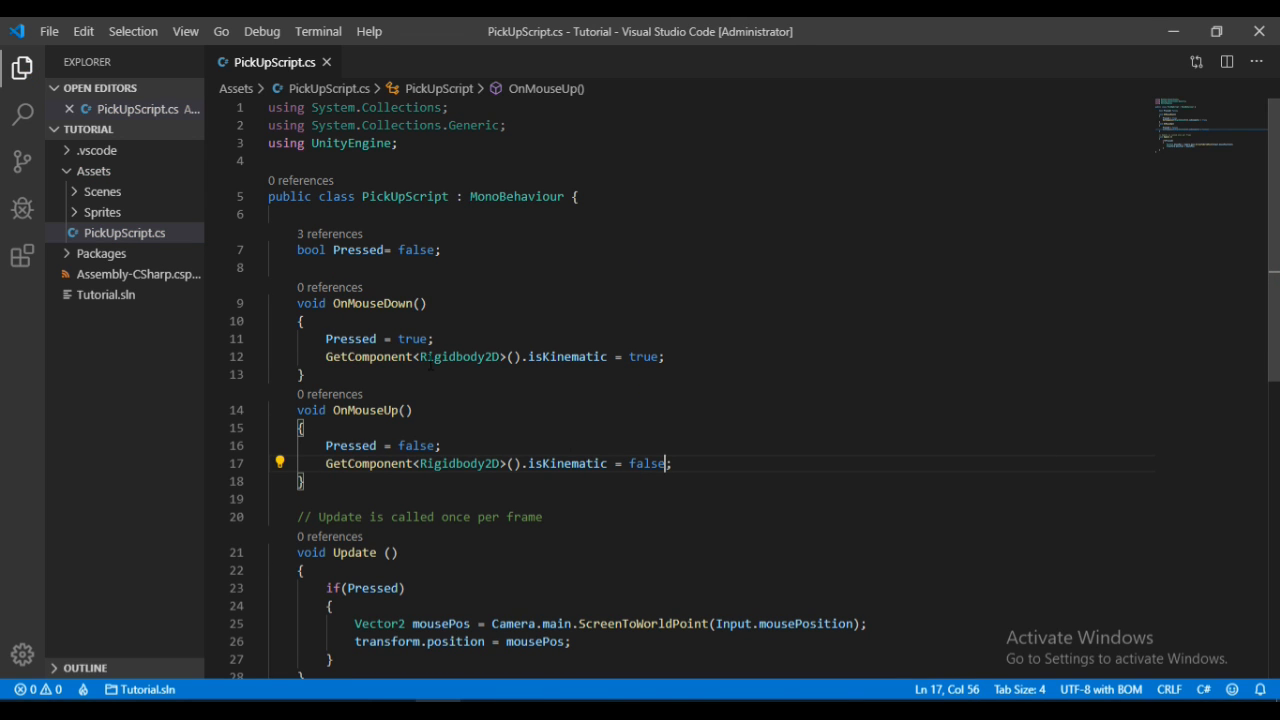
mouse_move(478, 356)
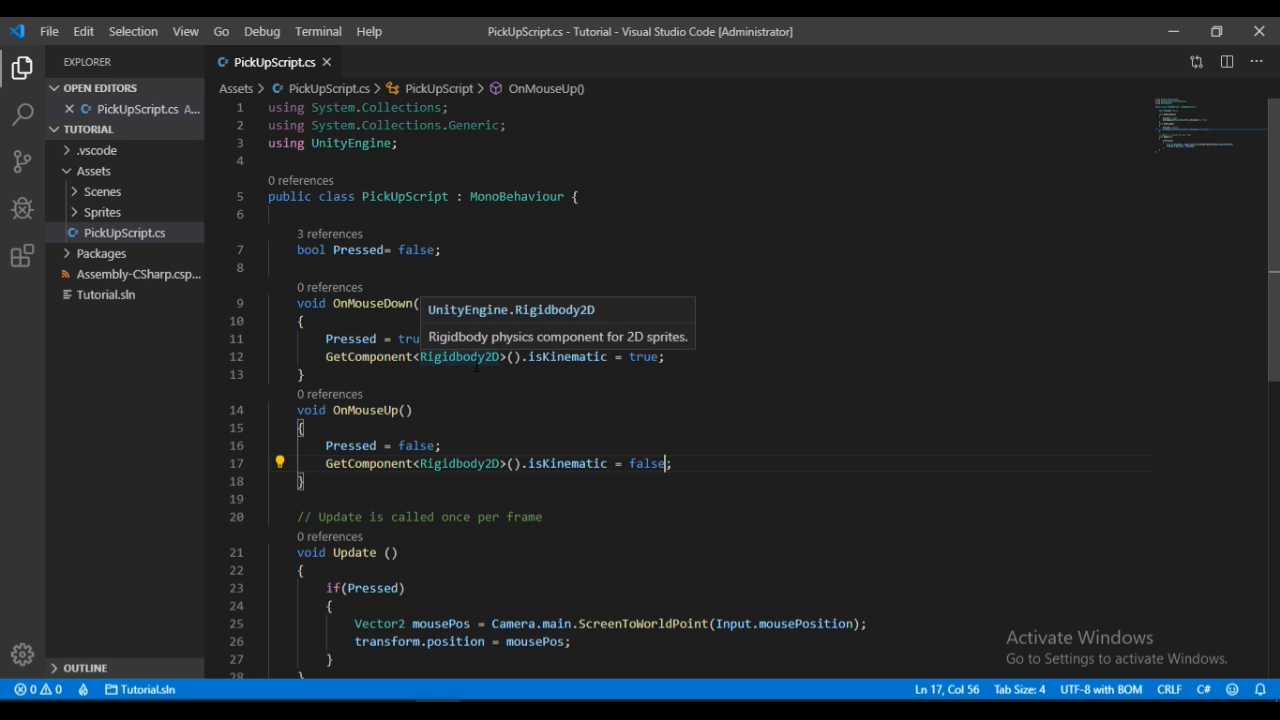
mouse_move(658, 394)
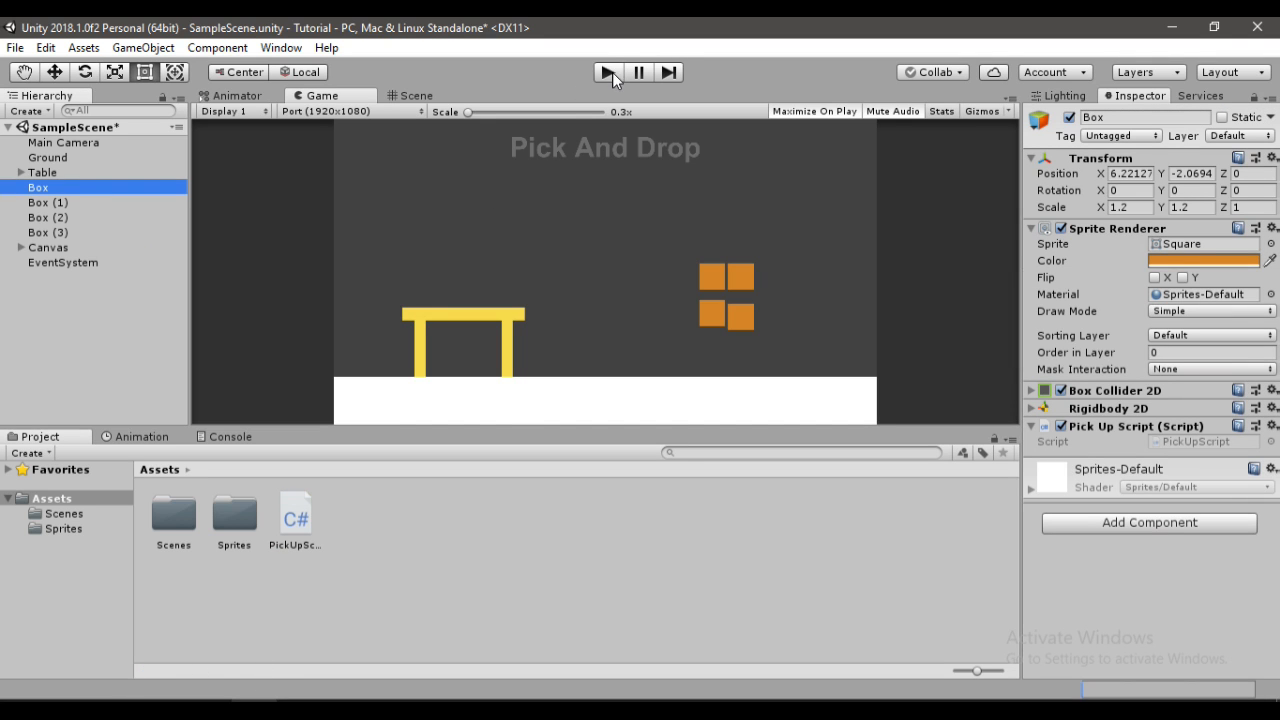
Play the scene and drag the boxes from the floor stack onto the table
left_click(606, 72)
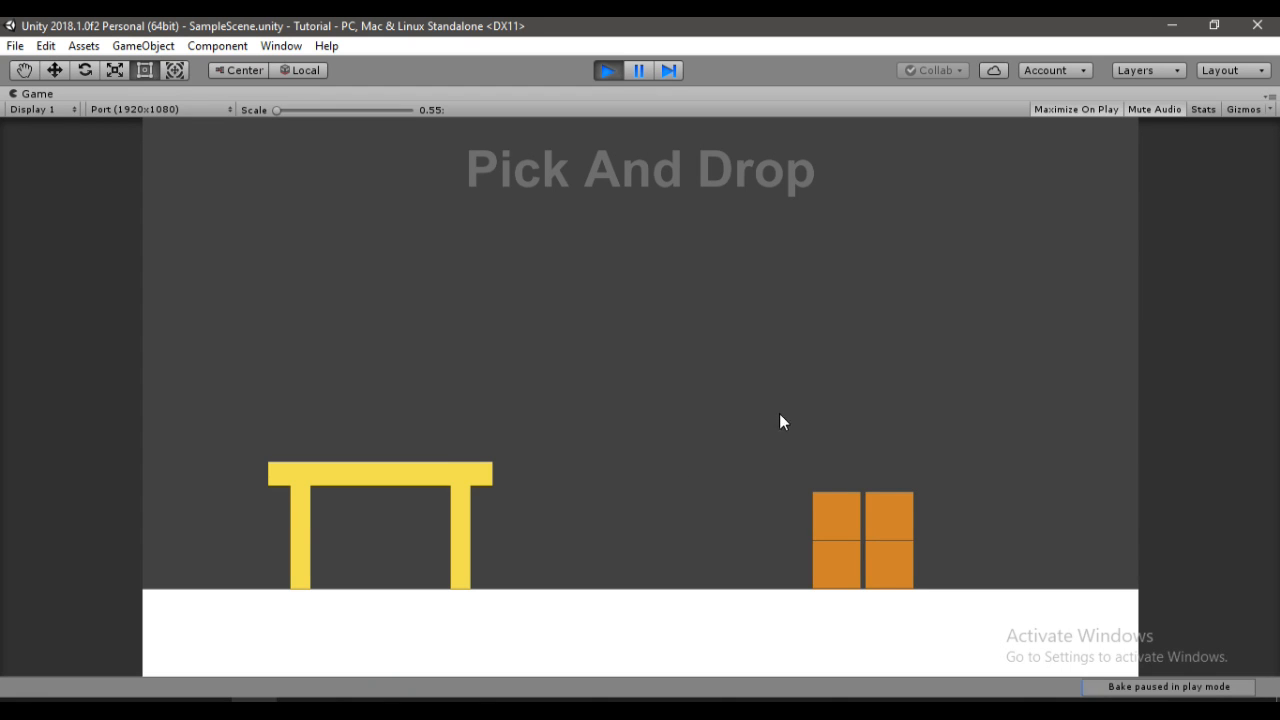
left_click_drag(836, 520, 764, 364)
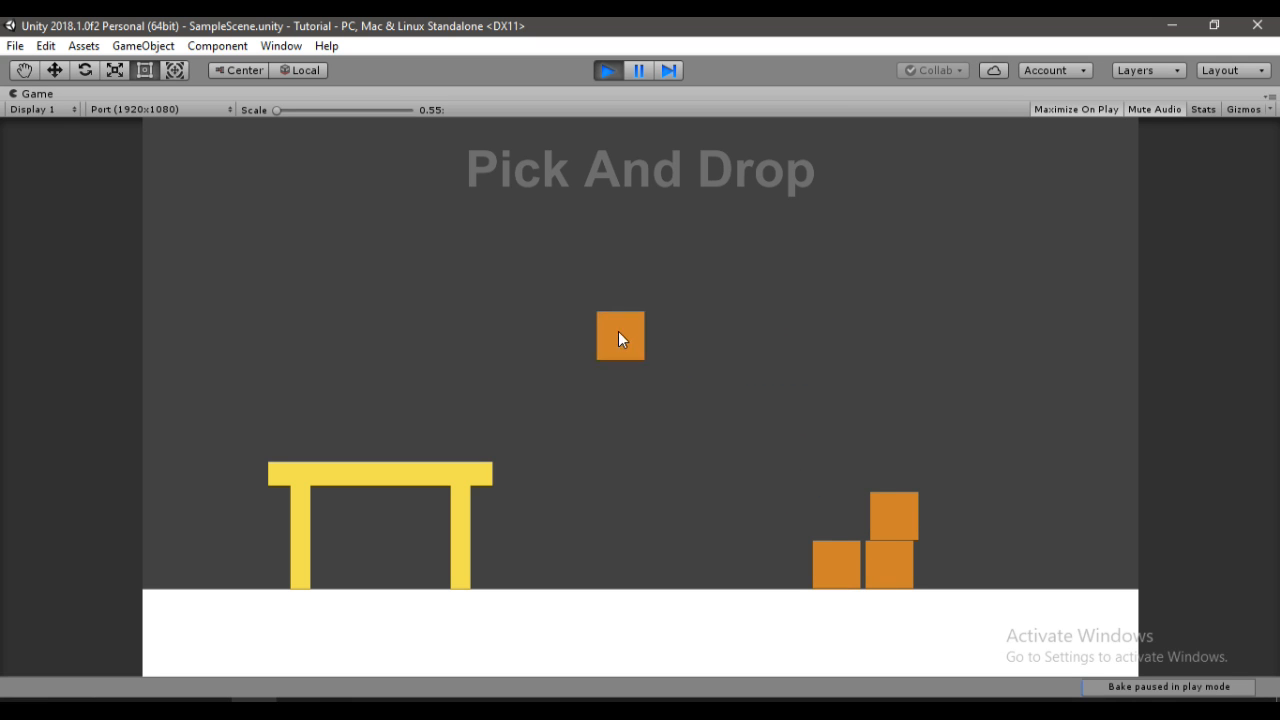
left_click_drag(620, 336, 550, 328)
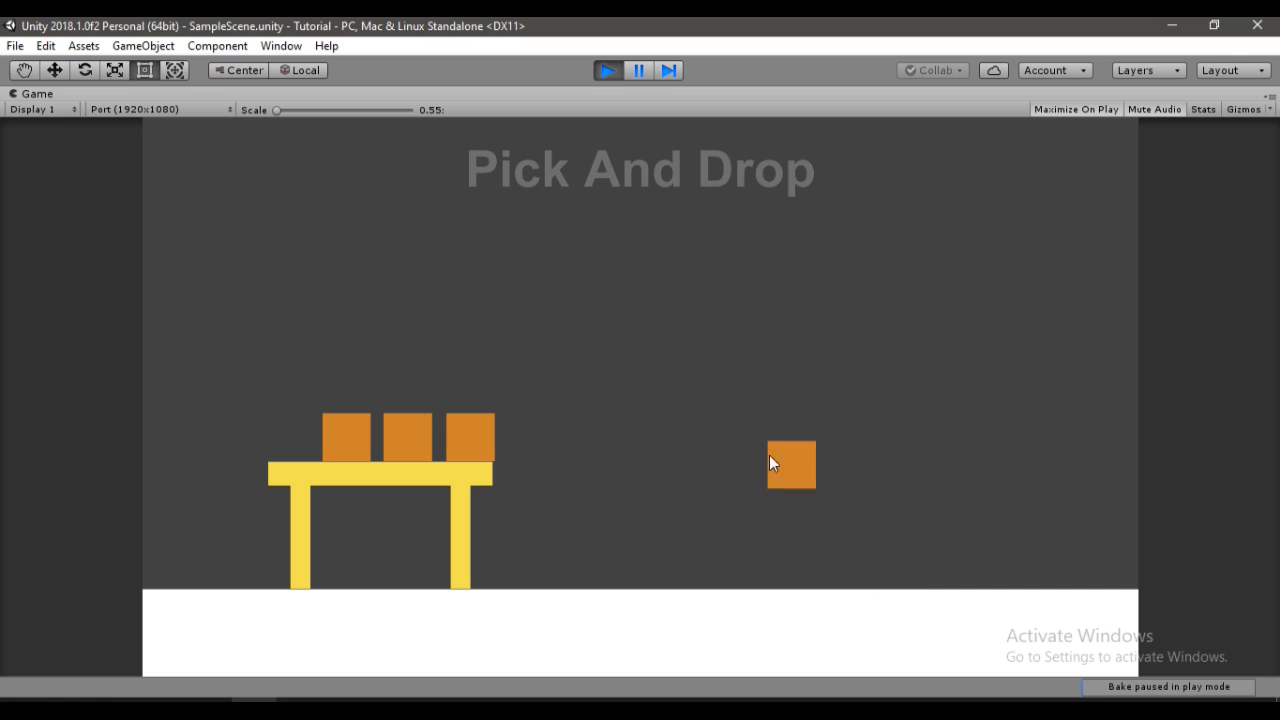
left_click_drag(790, 464, 400, 384)
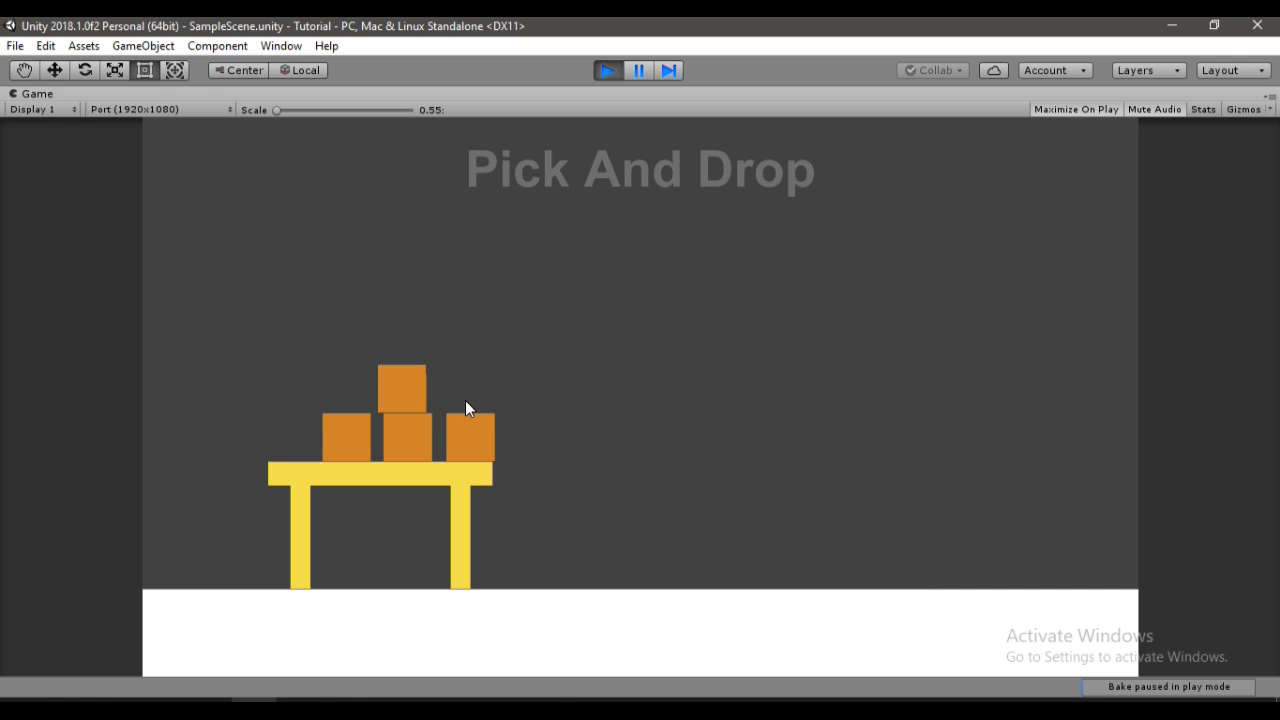